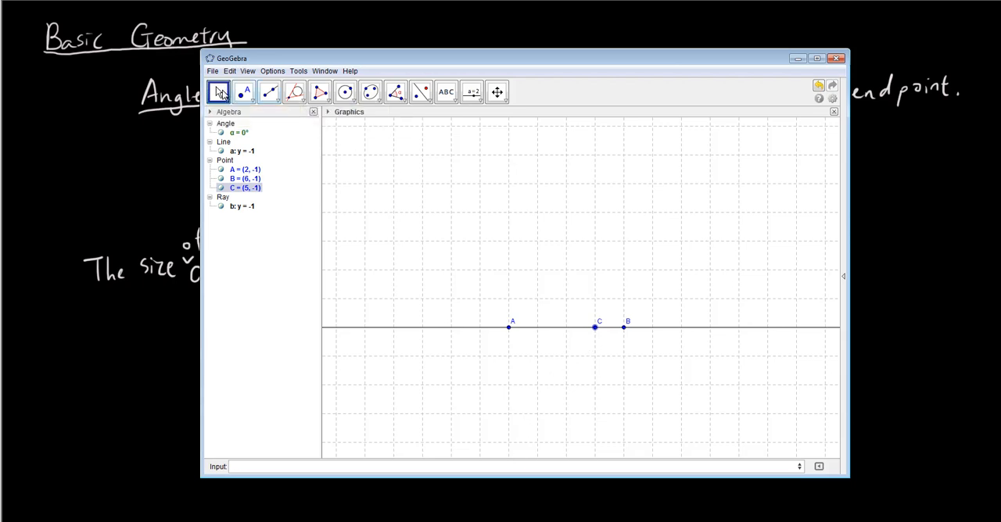
pyautogui.moveTo(463, 328)
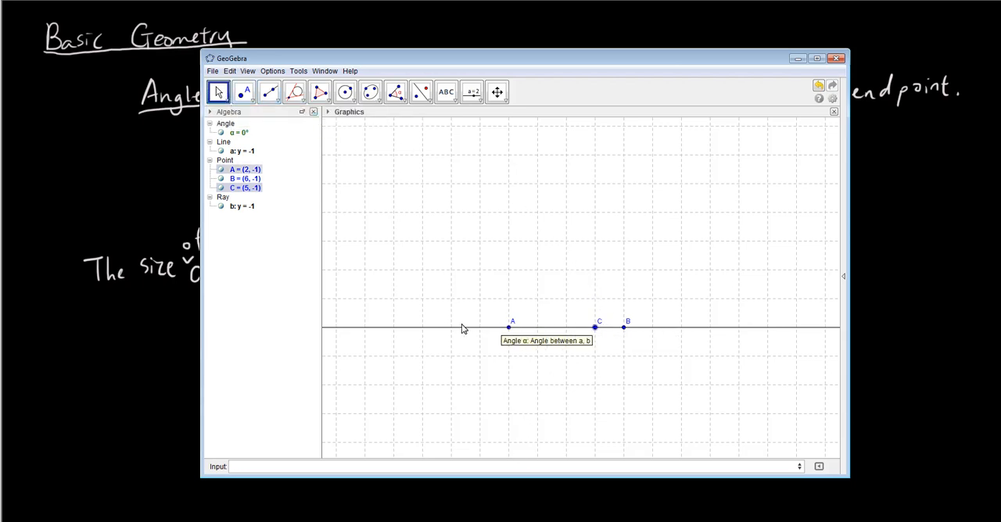
pyautogui.moveTo(594, 327)
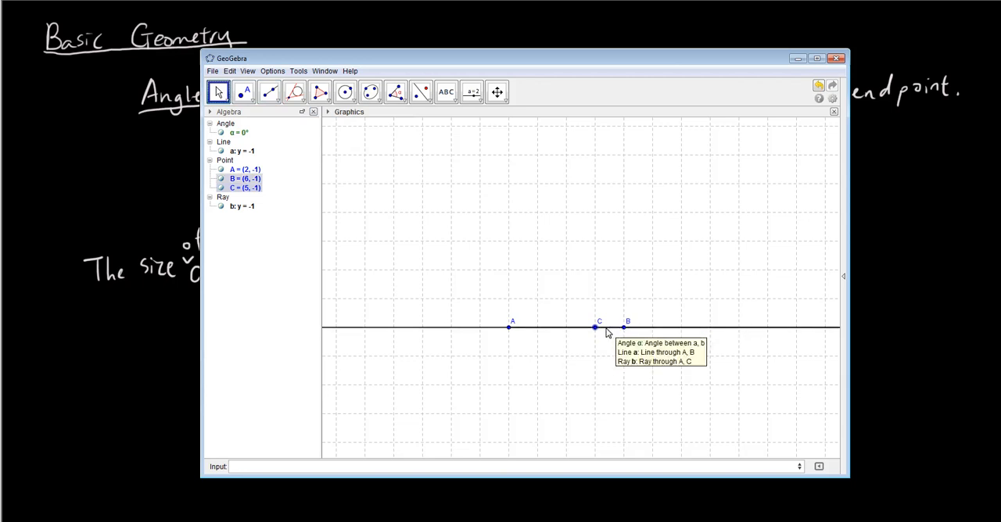
pyautogui.moveTo(595, 327)
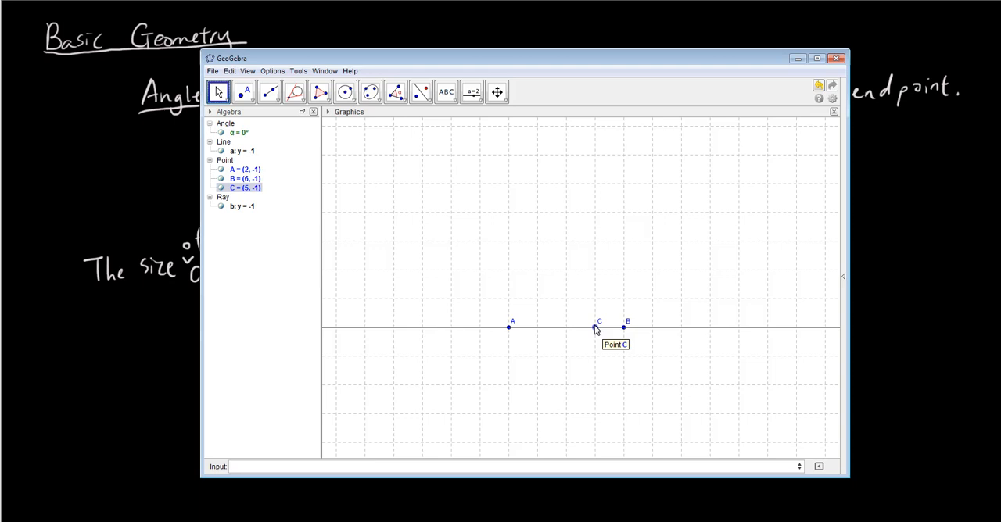
pyautogui.moveTo(596, 328)
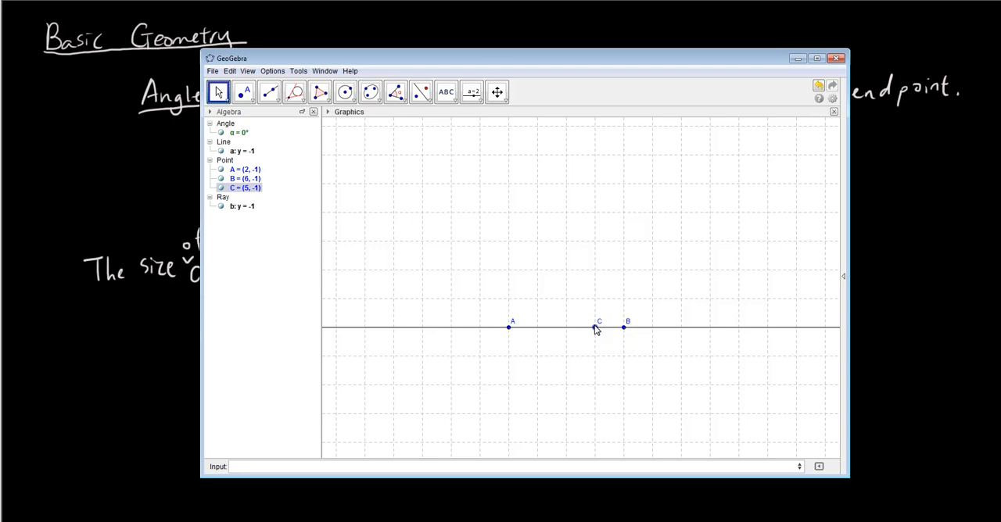
# - Lift point C off the line and raise it to open a growing angle α at A
pyautogui.moveTo(596, 326); pyautogui.dragTo(611, 314)
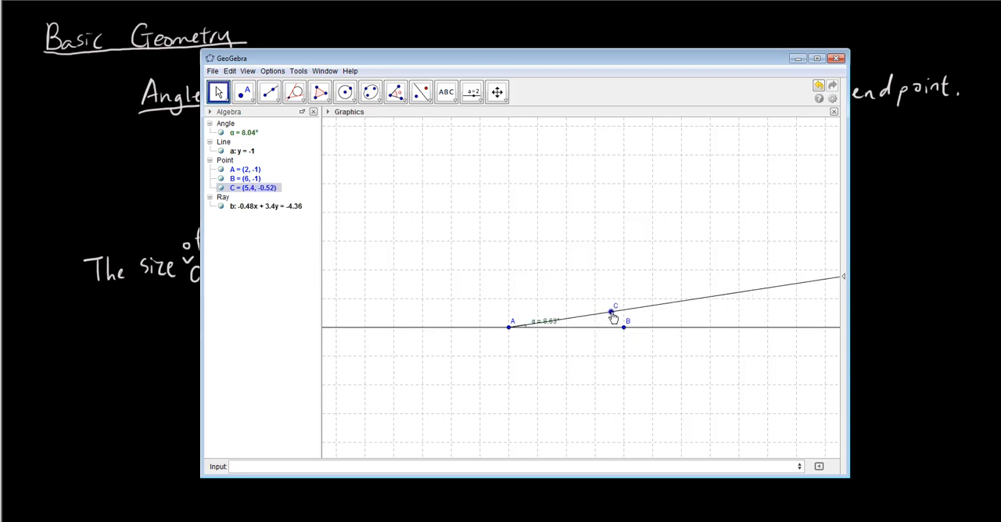
pyautogui.moveTo(610, 312); pyautogui.dragTo(618, 312)
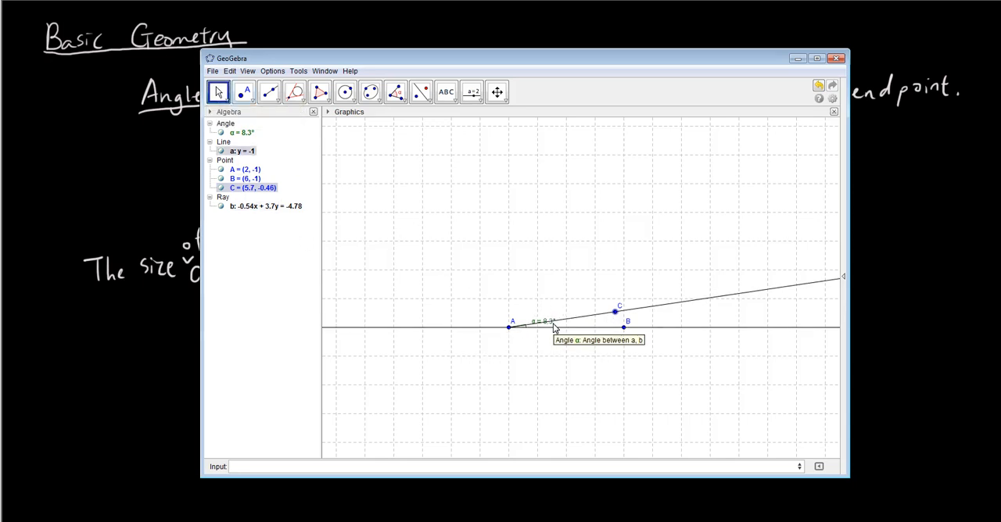
pyautogui.moveTo(582, 325)
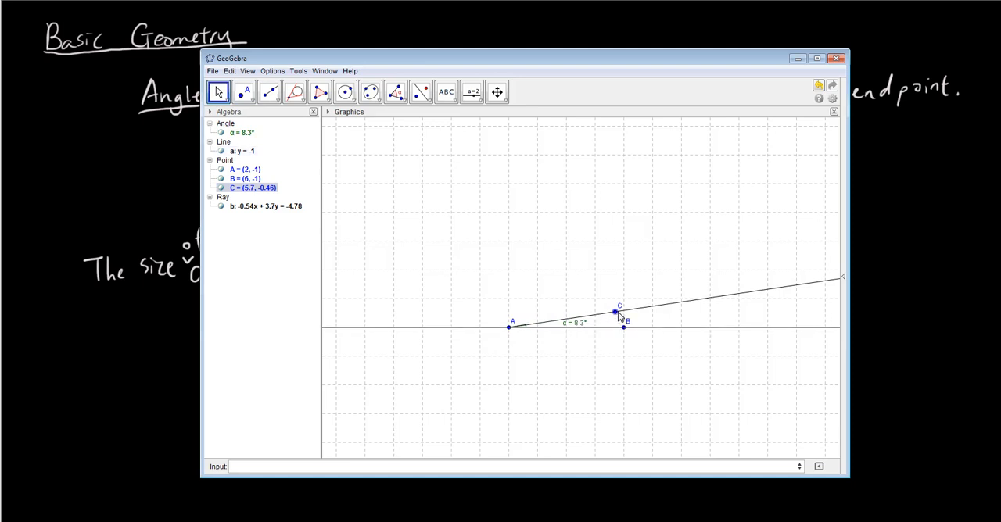
pyautogui.moveTo(620, 312); pyautogui.dragTo(610, 288)
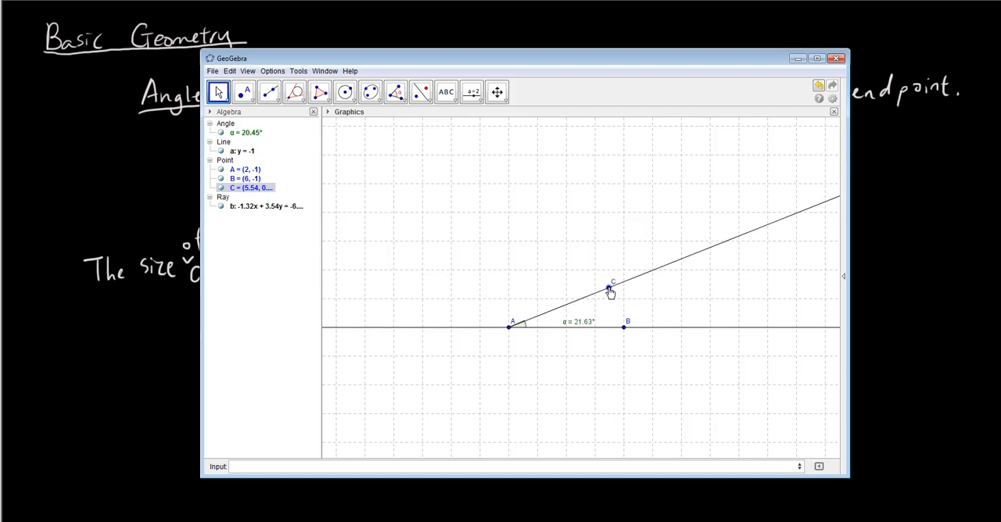
pyautogui.moveTo(610, 291); pyautogui.dragTo(591, 263)
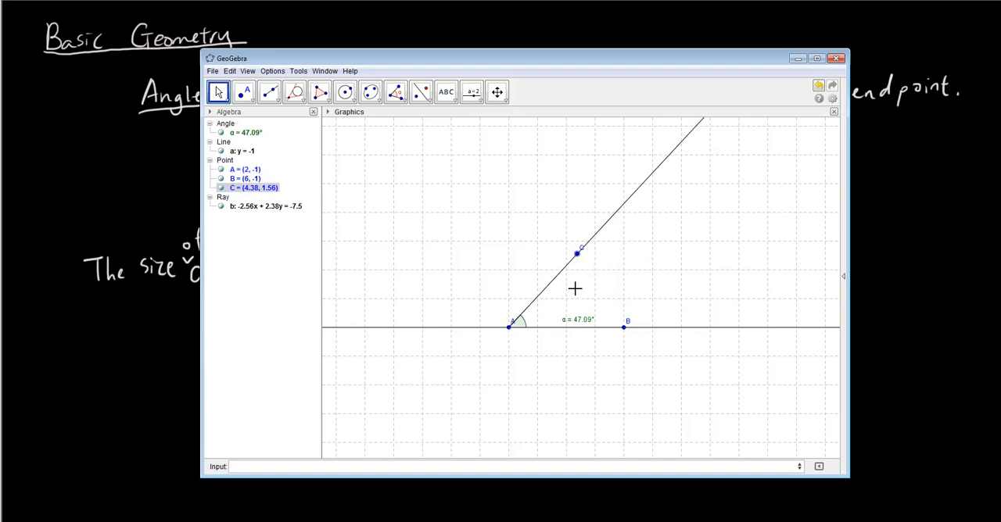
# - Bring point C directly above A so ray AC is vertical and α reads 90°
pyautogui.moveTo(577, 253); pyautogui.dragTo(579, 257)
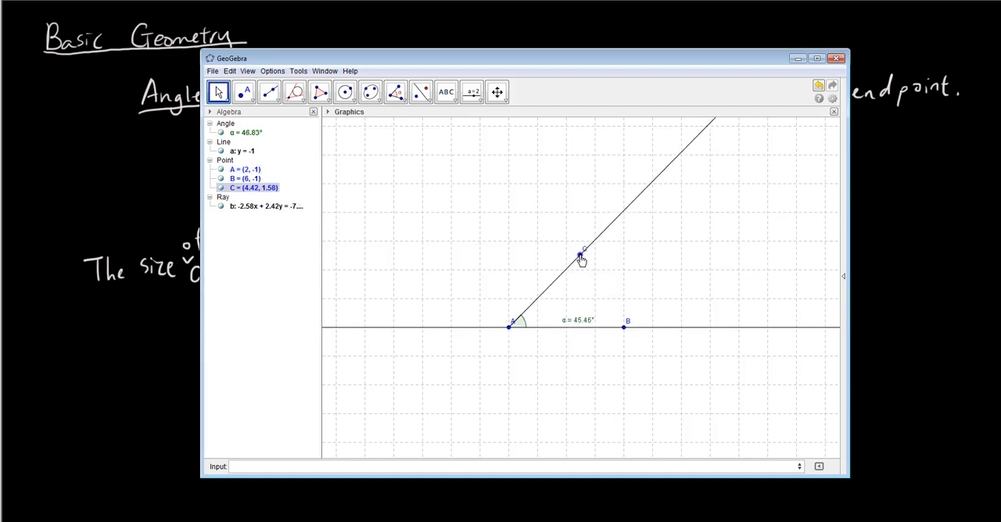
pyautogui.moveTo(579, 255); pyautogui.dragTo(588, 253)
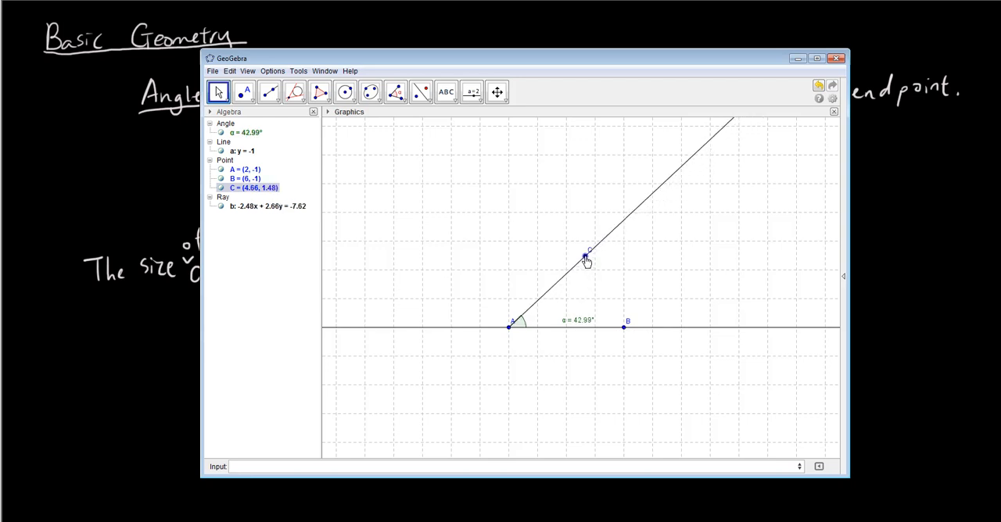
pyautogui.moveTo(588, 254); pyautogui.dragTo(538, 229)
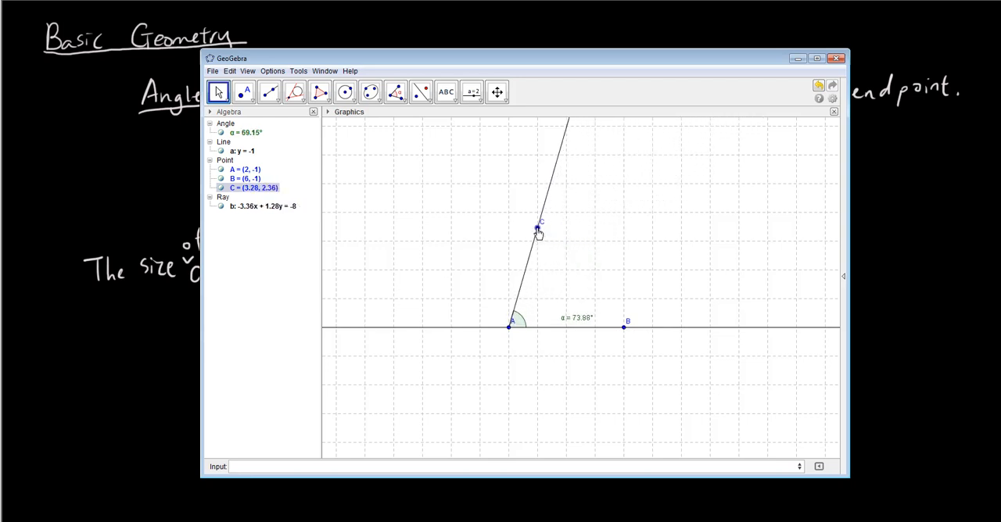
pyautogui.moveTo(538, 228); pyautogui.dragTo(514, 216)
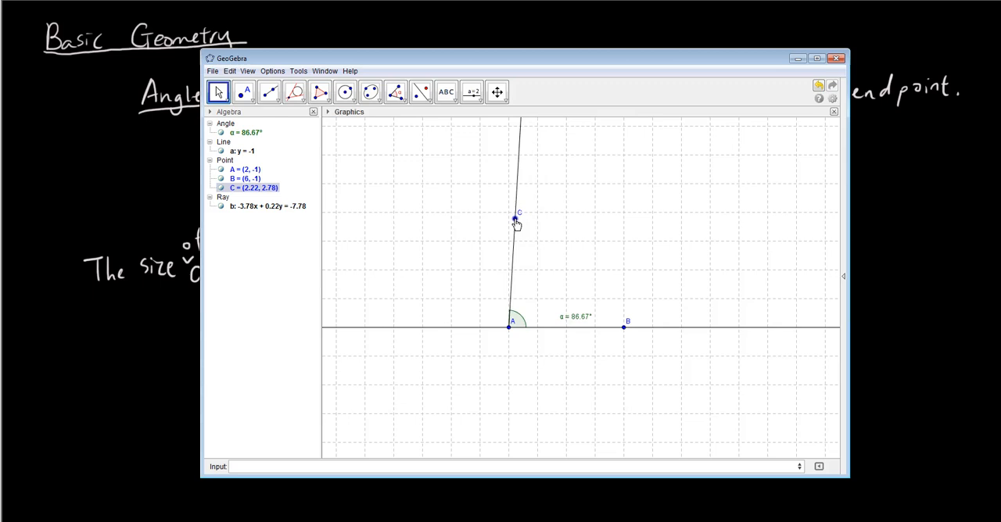
pyautogui.moveTo(514, 214); pyautogui.dragTo(510, 214)
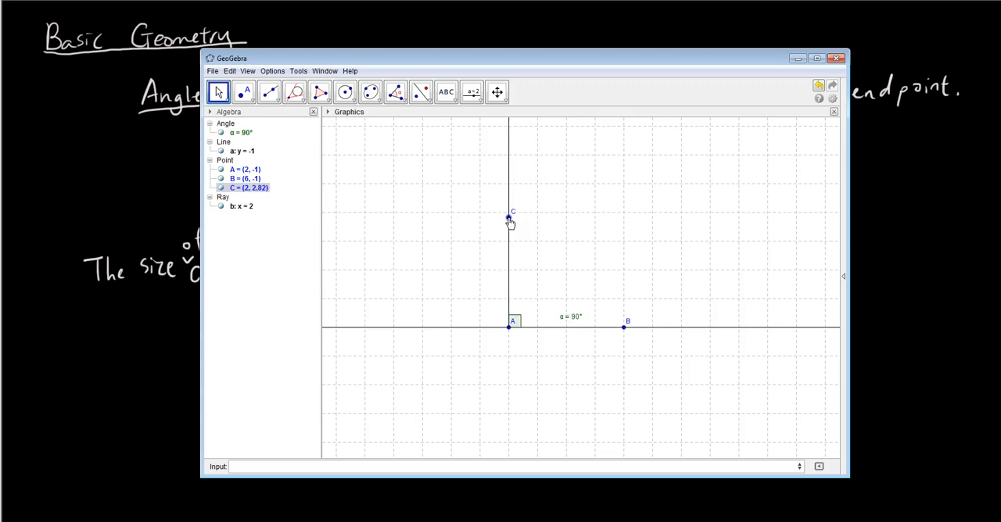
pyautogui.moveTo(526, 320)
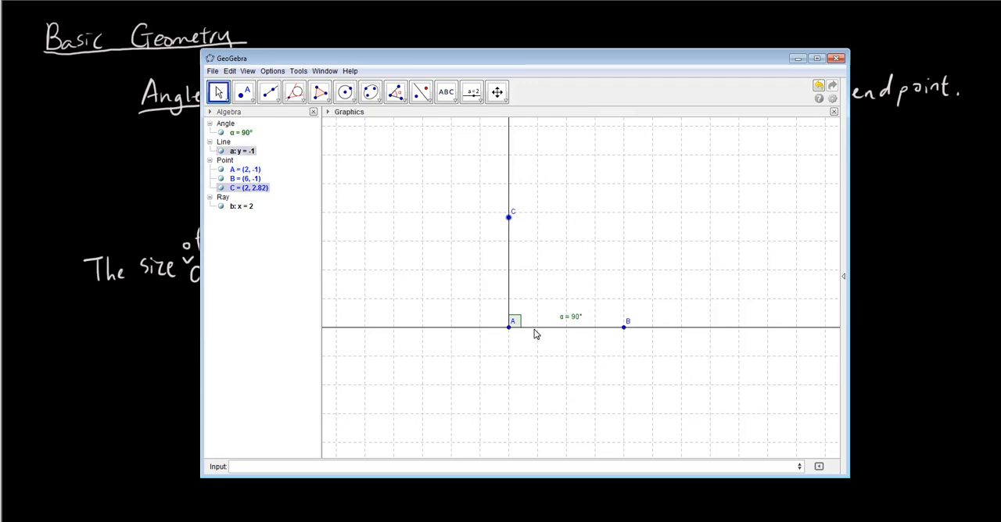
pyautogui.moveTo(519, 322)
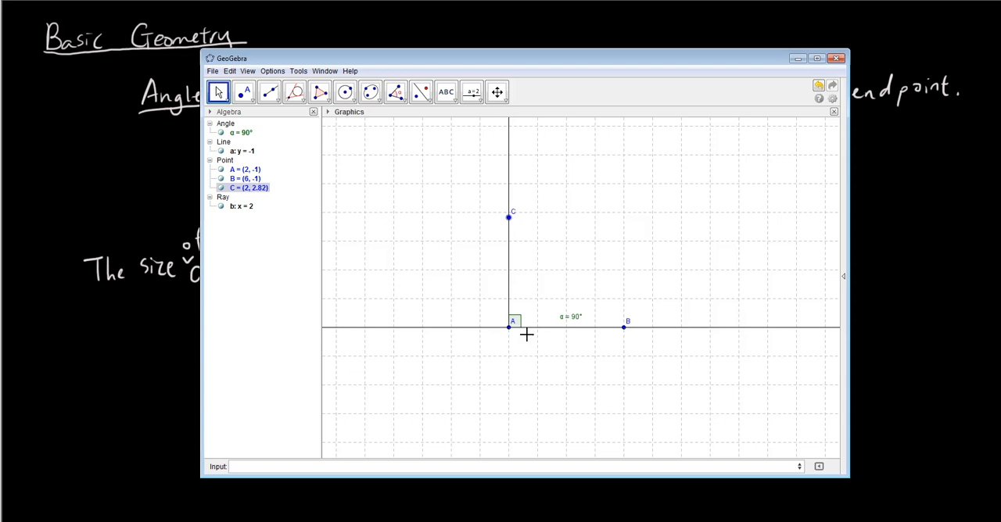
pyautogui.moveTo(507, 220)
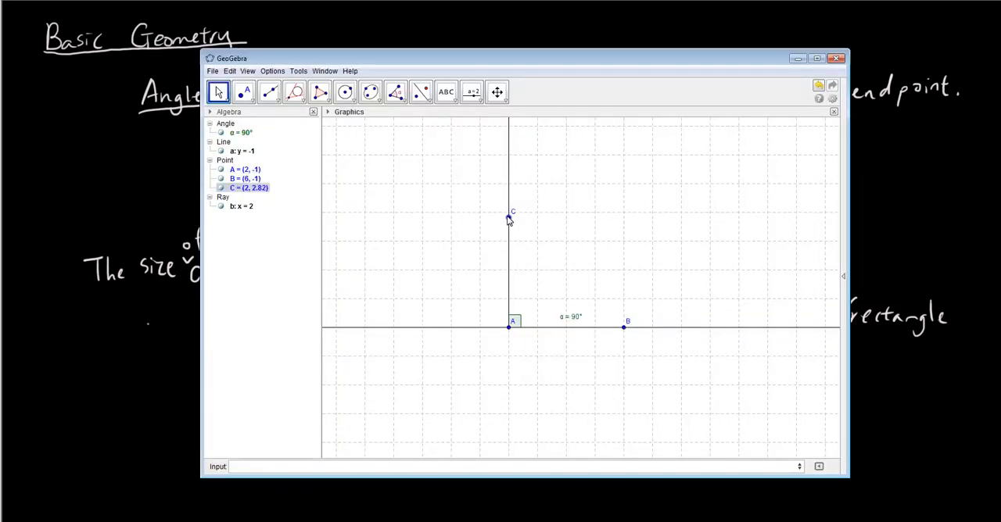
# - Swing point C past vertical and down toward the line left of A, opening α past 90°
pyautogui.moveTo(513, 213); pyautogui.dragTo(491, 215)
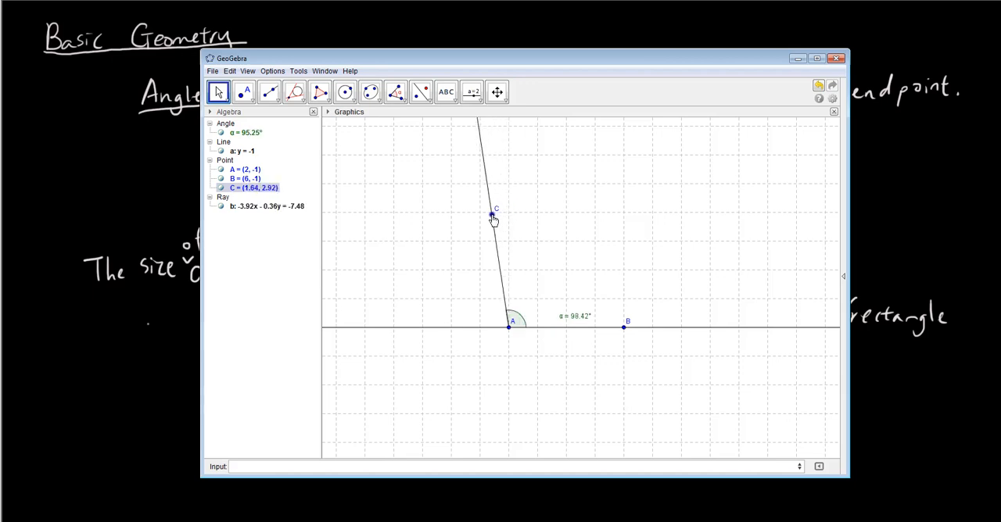
pyautogui.moveTo(494, 216); pyautogui.dragTo(451, 236)
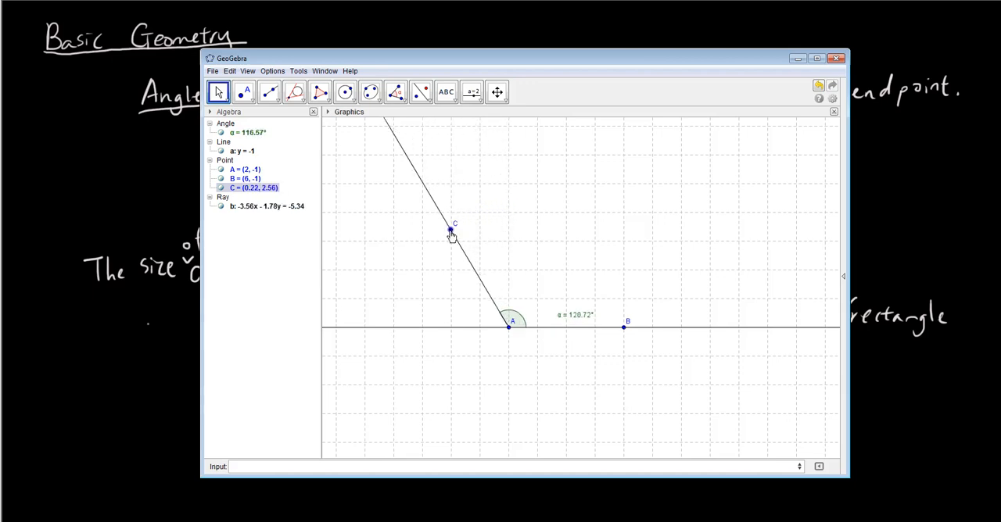
pyautogui.moveTo(452, 233); pyautogui.dragTo(400, 317)
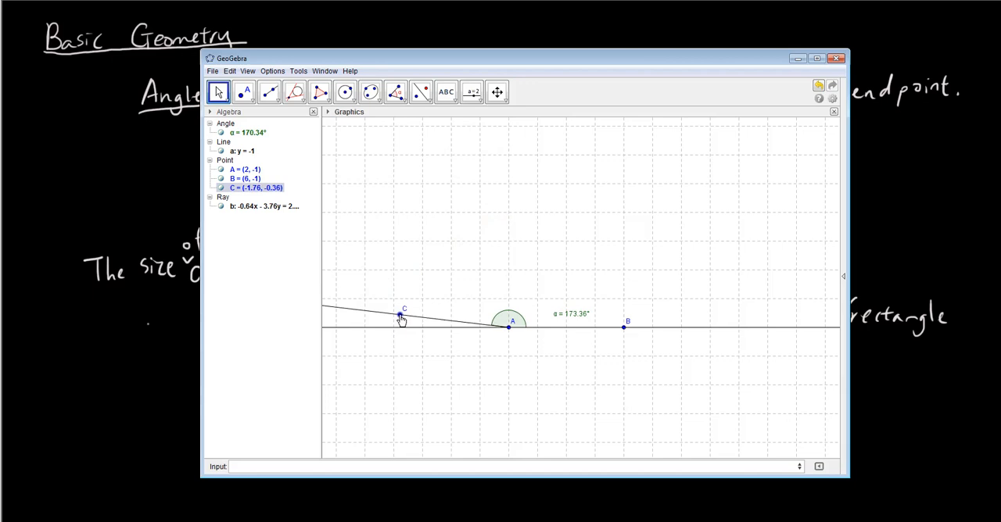
pyautogui.moveTo(401, 316); pyautogui.dragTo(392, 329)
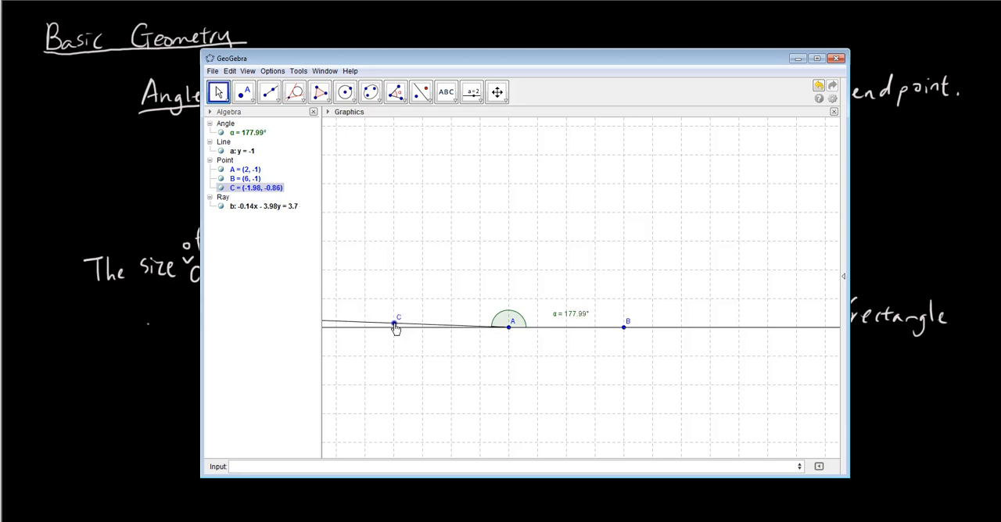
# - Fine-tune point C onto line AB left of A so α is a straight angle near 180°
pyautogui.moveTo(394, 326); pyautogui.dragTo(394, 335)
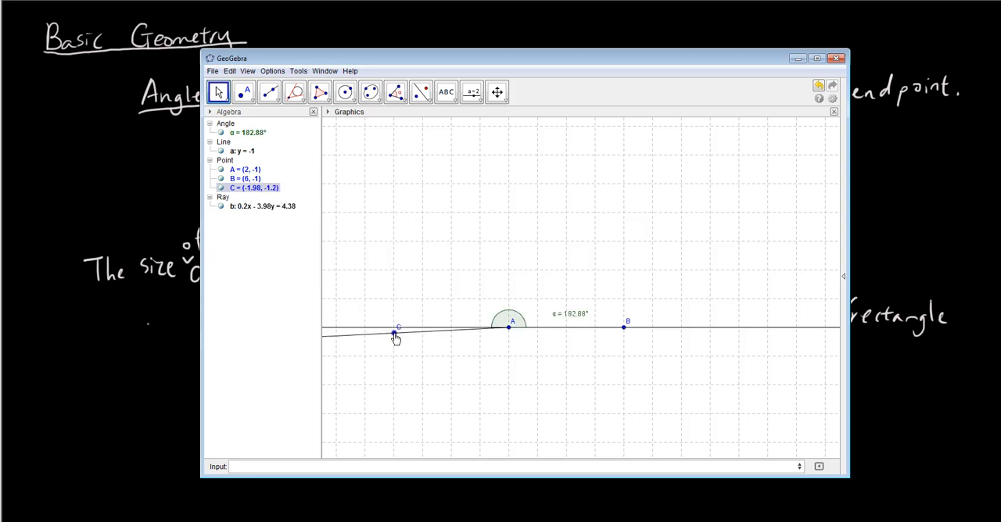
pyautogui.moveTo(394, 338); pyautogui.dragTo(394, 335)
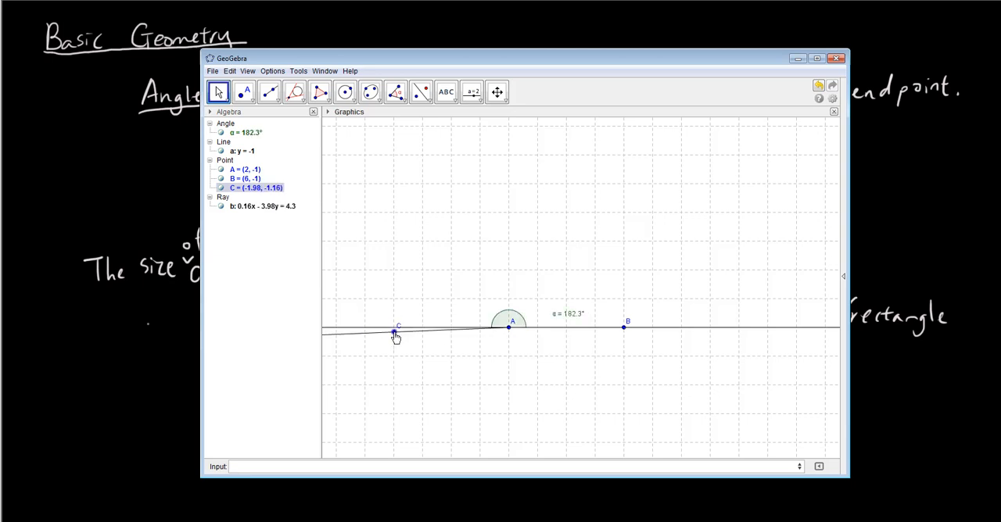
pyautogui.moveTo(394, 332); pyautogui.dragTo(394, 324)
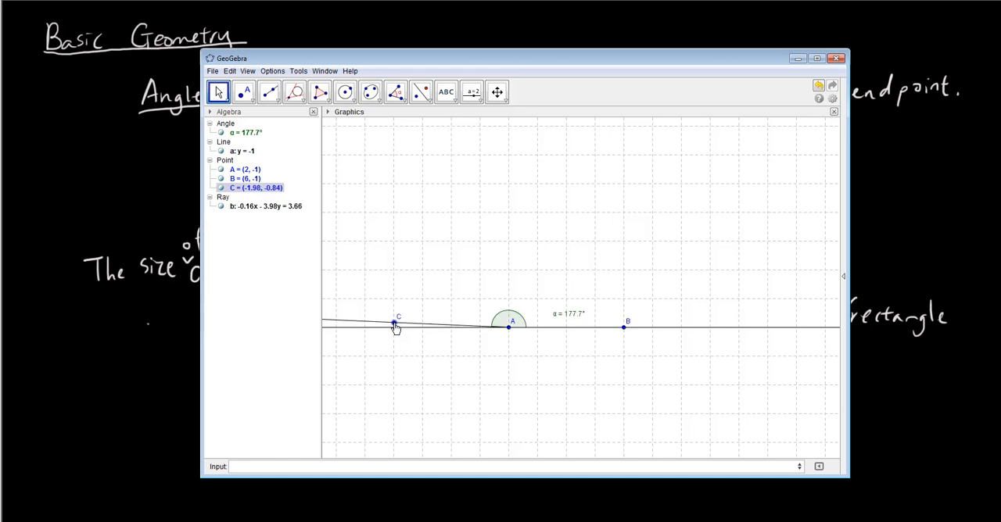
pyautogui.moveTo(394, 322); pyautogui.dragTo(394, 325)
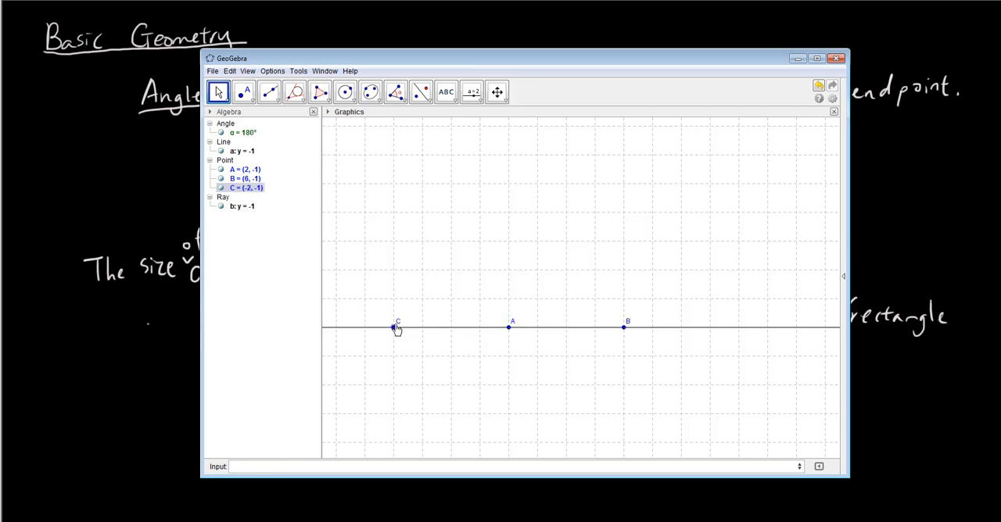
pyautogui.moveTo(397, 327); pyautogui.dragTo(397, 322)
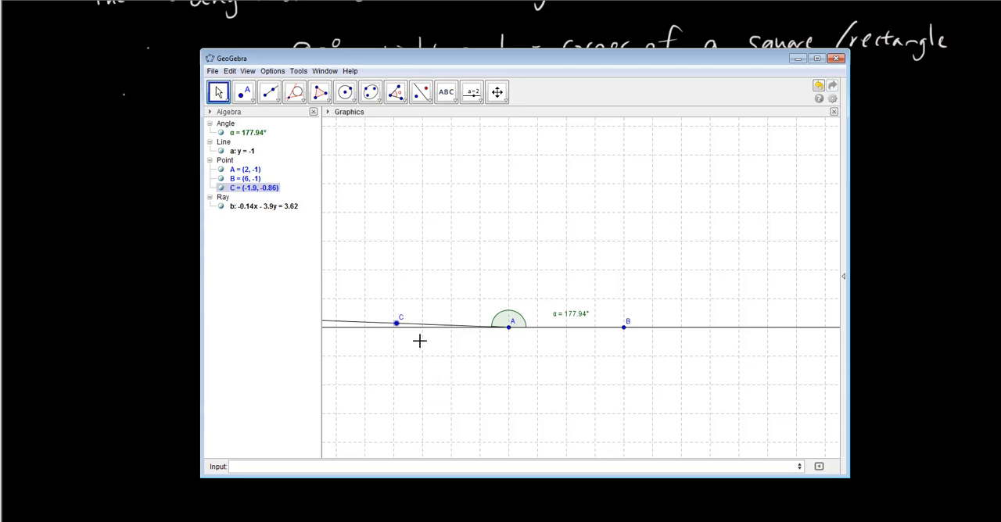
# - Swing point C below the line until it sits directly under A and α reads a reflex 270°
pyautogui.moveTo(400, 321); pyautogui.dragTo(394, 344)
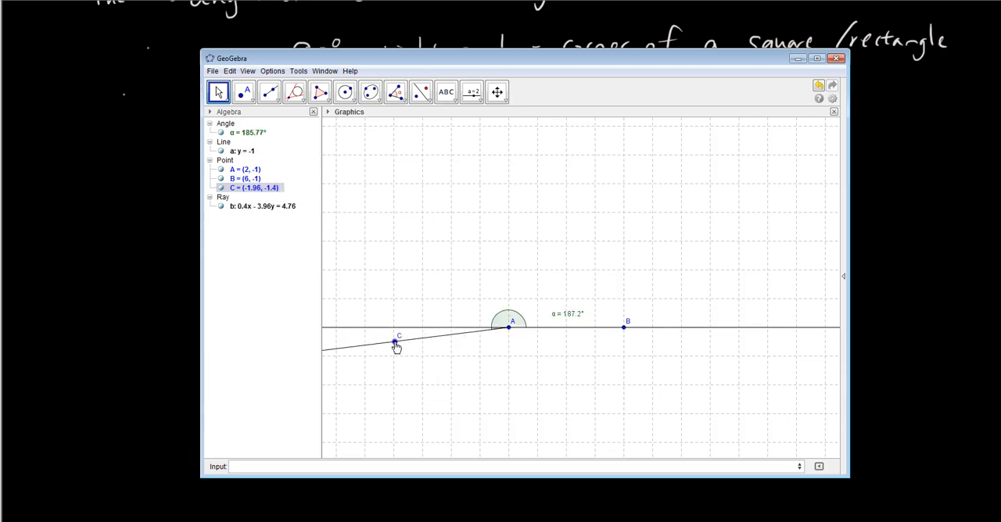
pyautogui.moveTo(394, 344); pyautogui.dragTo(429, 400)
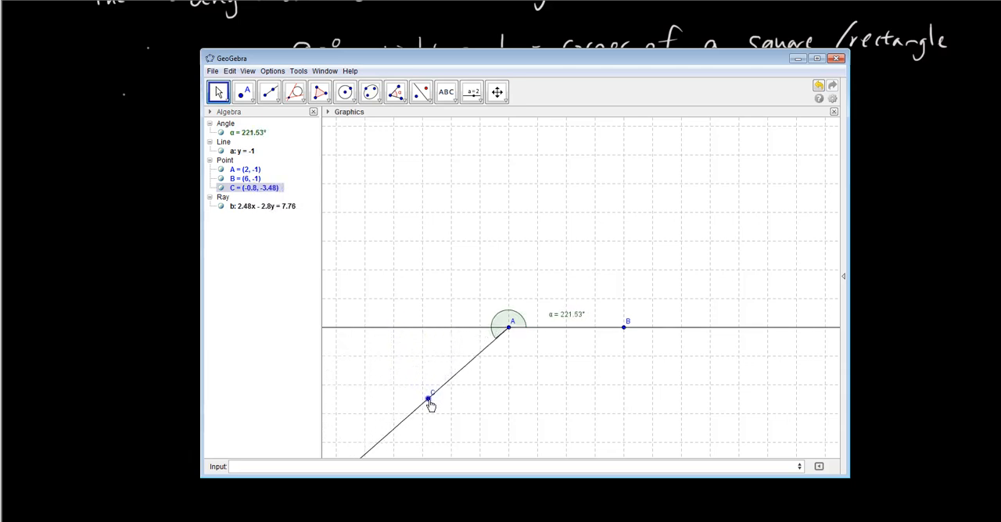
pyautogui.moveTo(429, 400); pyautogui.dragTo(479, 416)
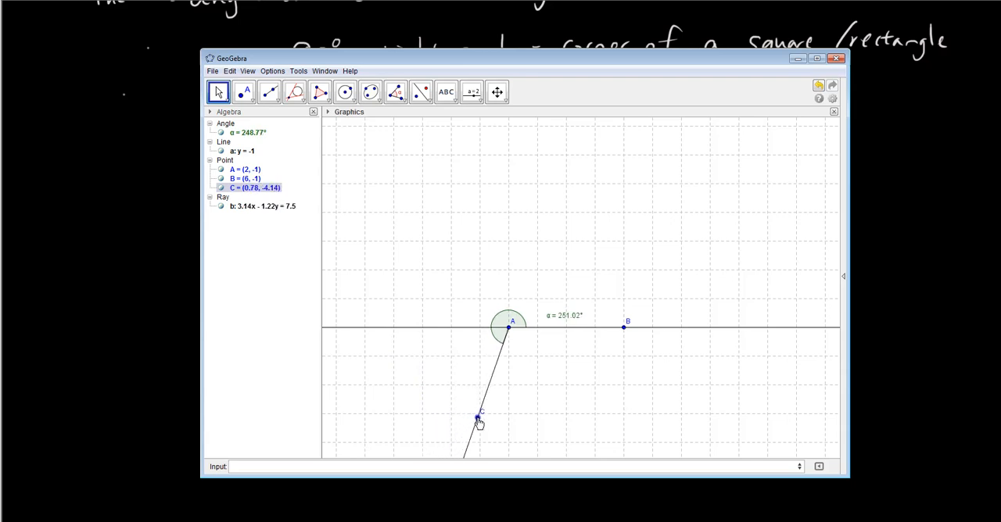
pyautogui.moveTo(478, 416); pyautogui.dragTo(462, 407)
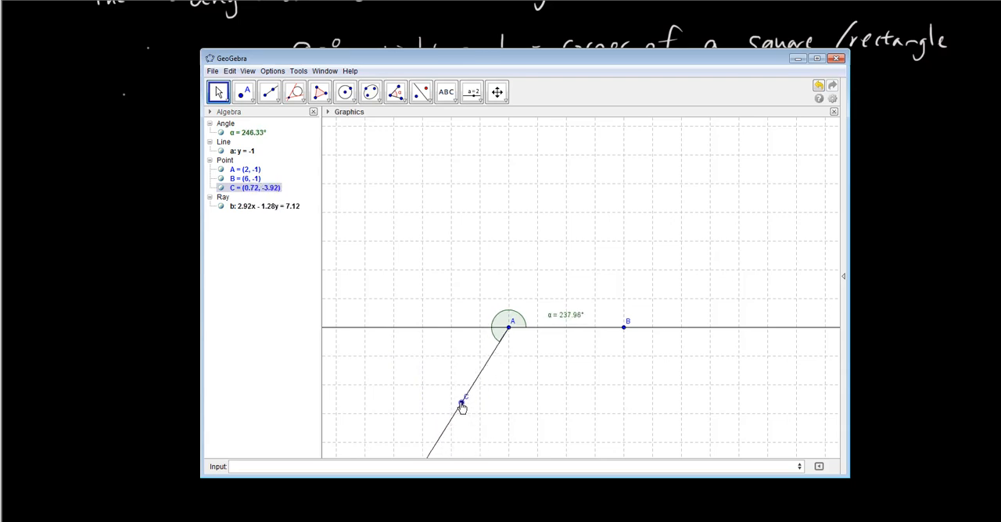
pyautogui.moveTo(463, 404); pyautogui.dragTo(444, 388)
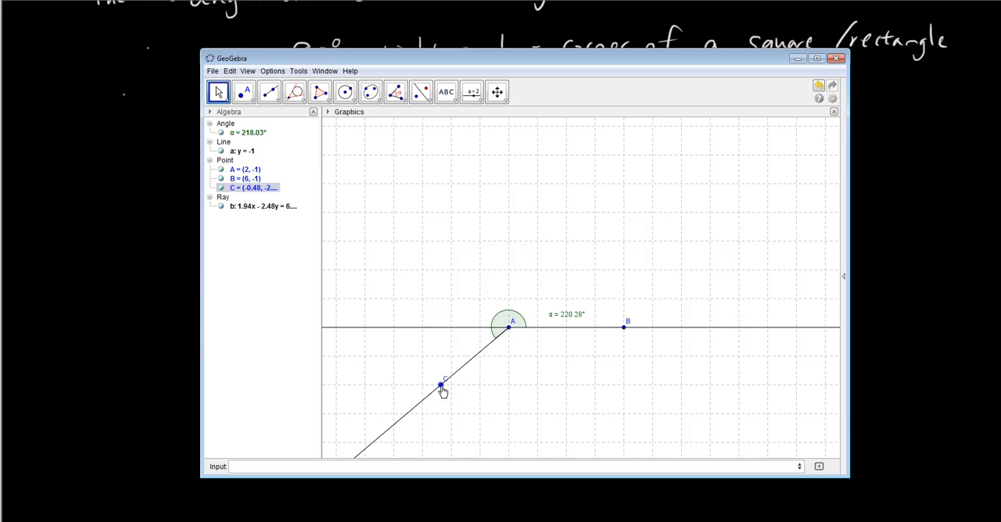
pyautogui.moveTo(441, 385); pyautogui.dragTo(507, 409)
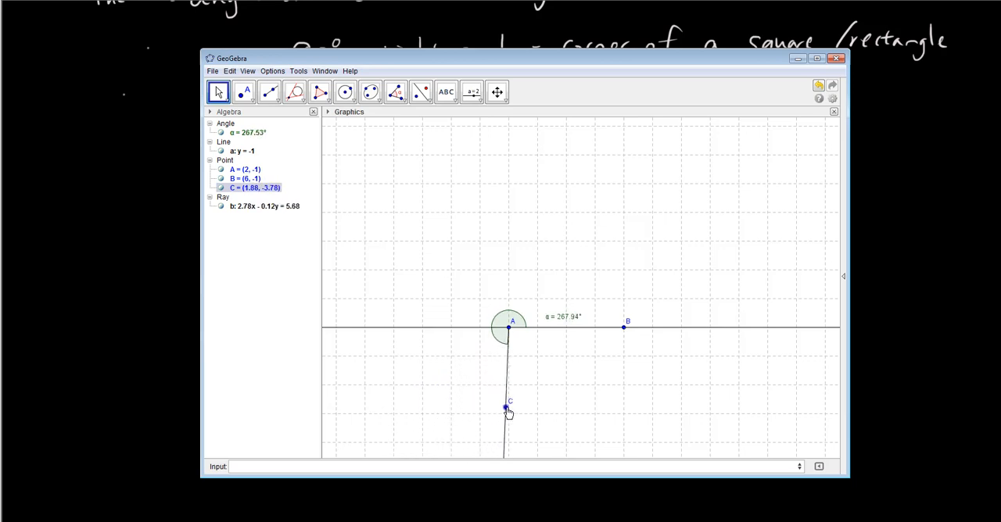
pyautogui.moveTo(503, 408); pyautogui.dragTo(508, 410)
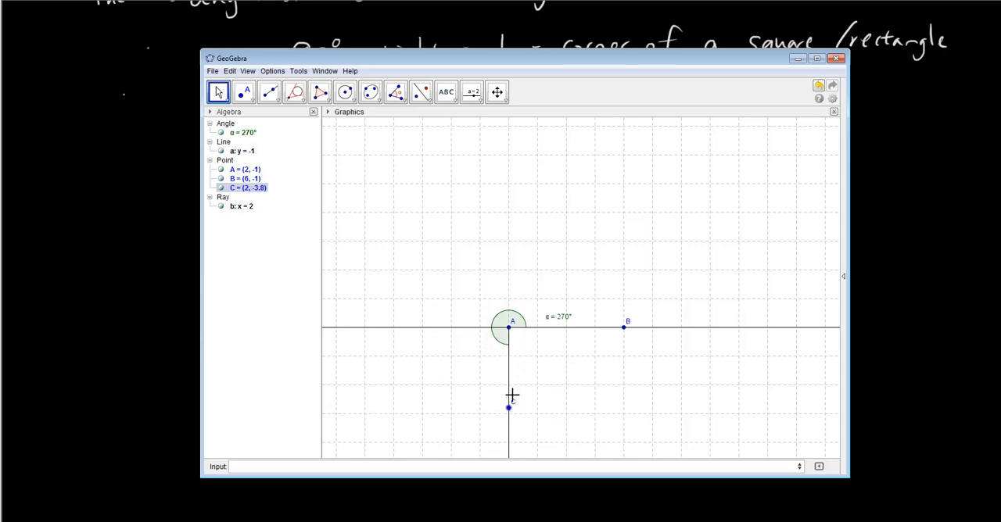
pyautogui.moveTo(507, 410)
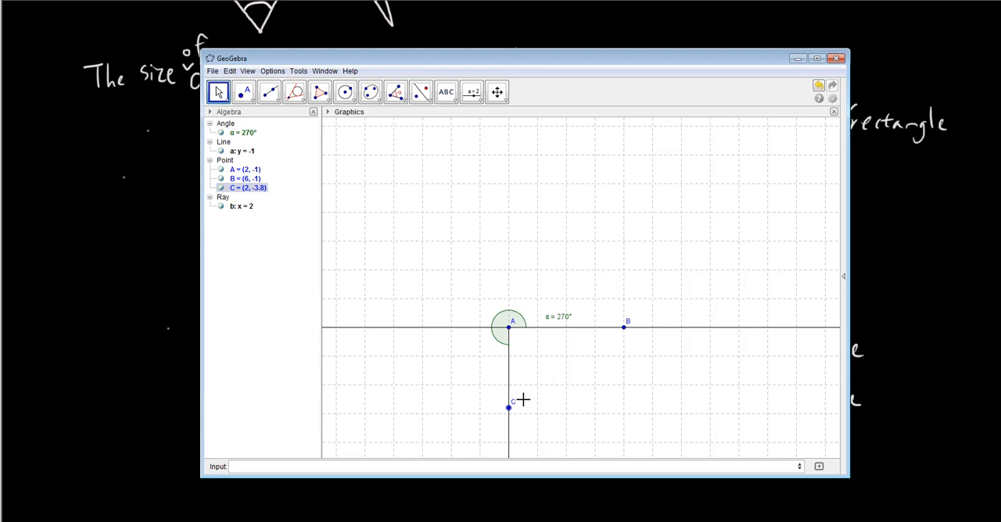
# - Swing point C clockwise around A back onto line AB between A and B so α reads 0°
pyautogui.moveTo(508, 406); pyautogui.dragTo(463, 352)
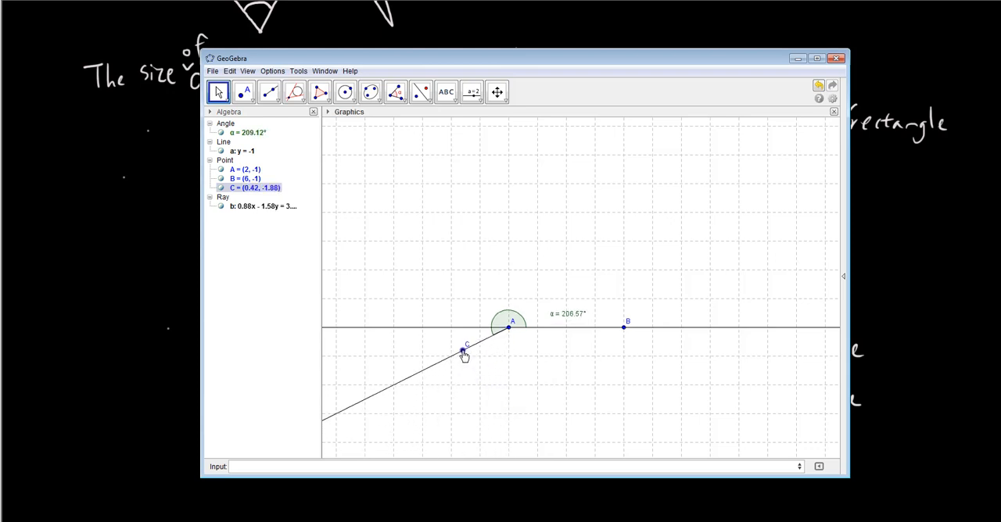
pyautogui.moveTo(463, 351); pyautogui.dragTo(519, 401)
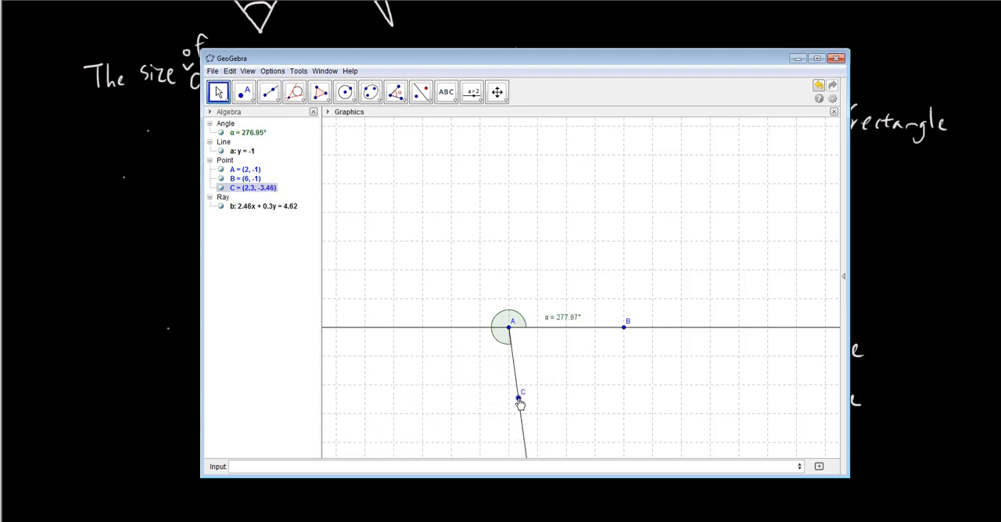
pyautogui.moveTo(519, 403); pyautogui.dragTo(578, 360)
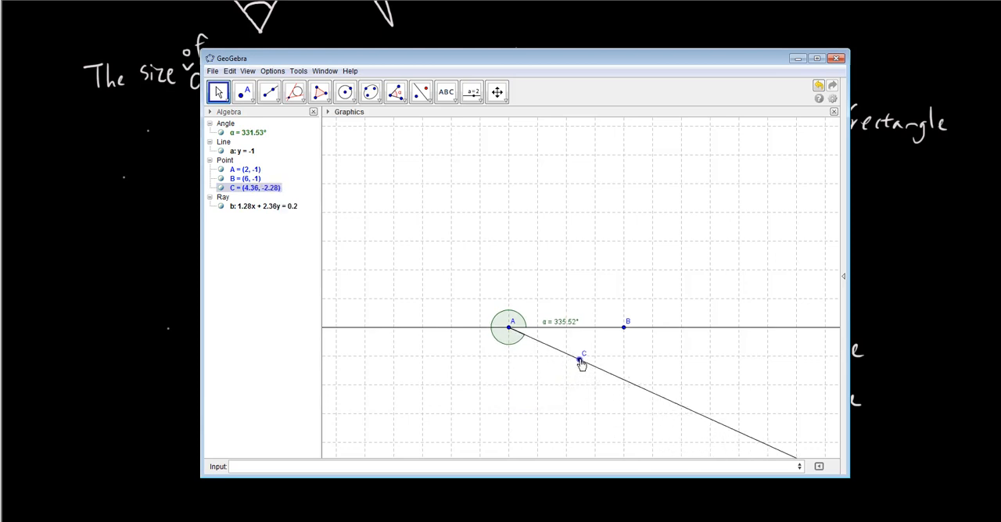
pyautogui.moveTo(578, 361); pyautogui.dragTo(597, 338)
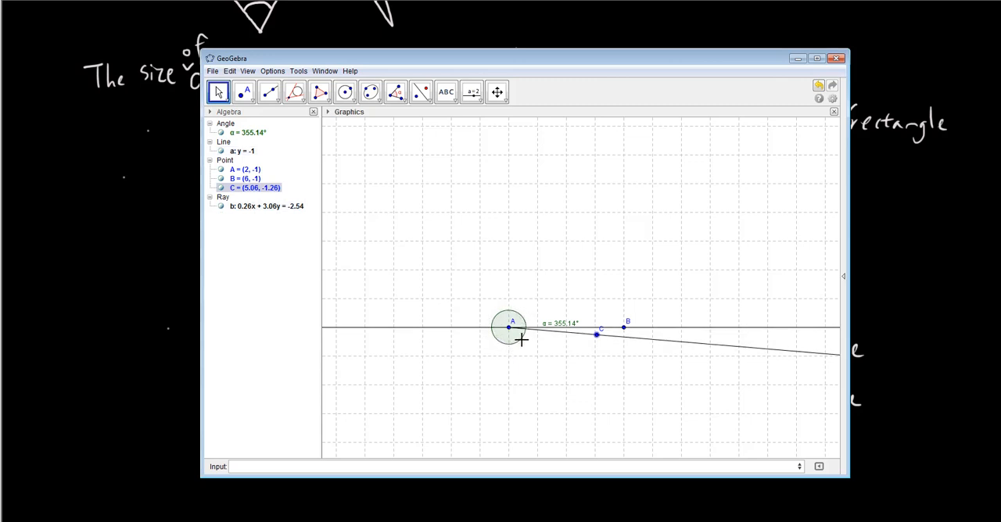
pyautogui.moveTo(594, 334); pyautogui.dragTo(598, 326)
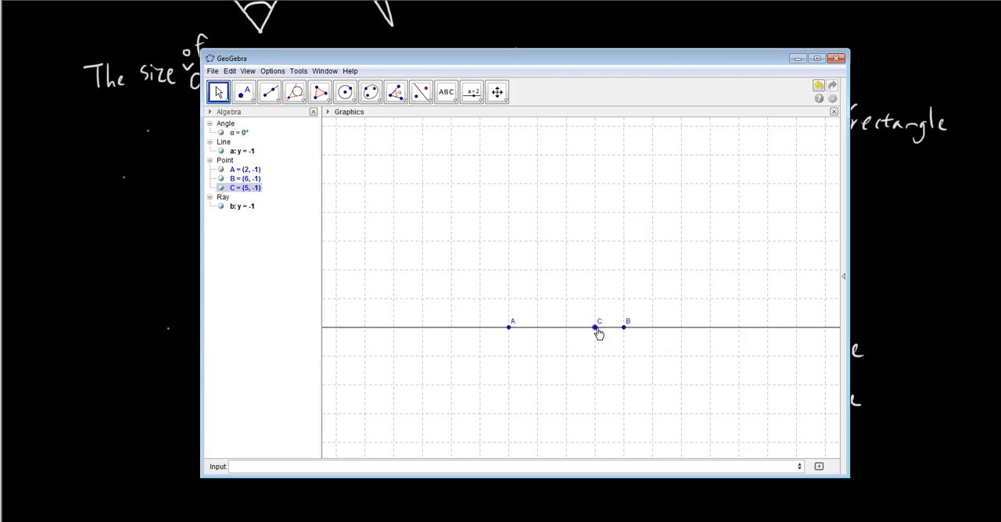
pyautogui.moveTo(597, 325); pyautogui.dragTo(598, 336)
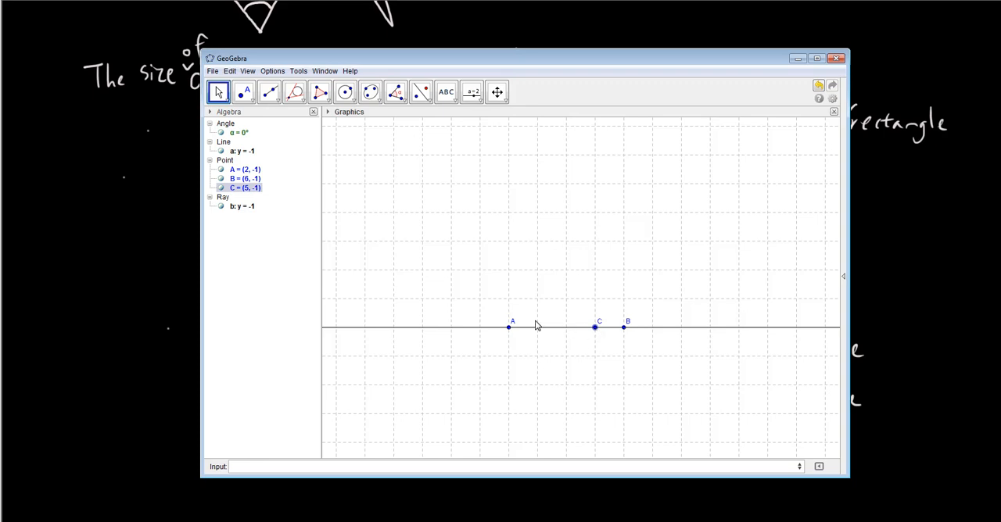
pyautogui.moveTo(732, 133)
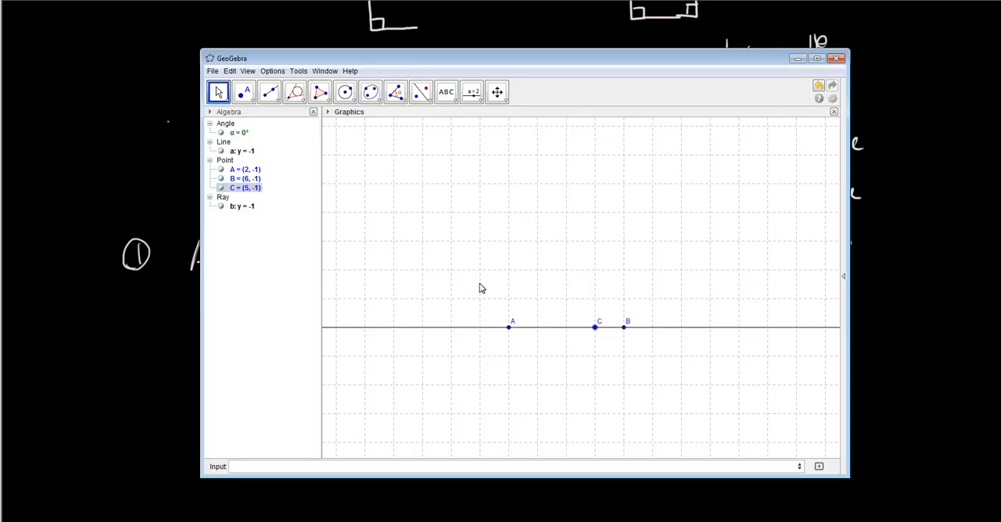
# - Raise point C to about (3.26, 1.32) so α is 61.49°, then pick the Angle tool
pyautogui.moveTo(594, 327); pyautogui.dragTo(546, 260)
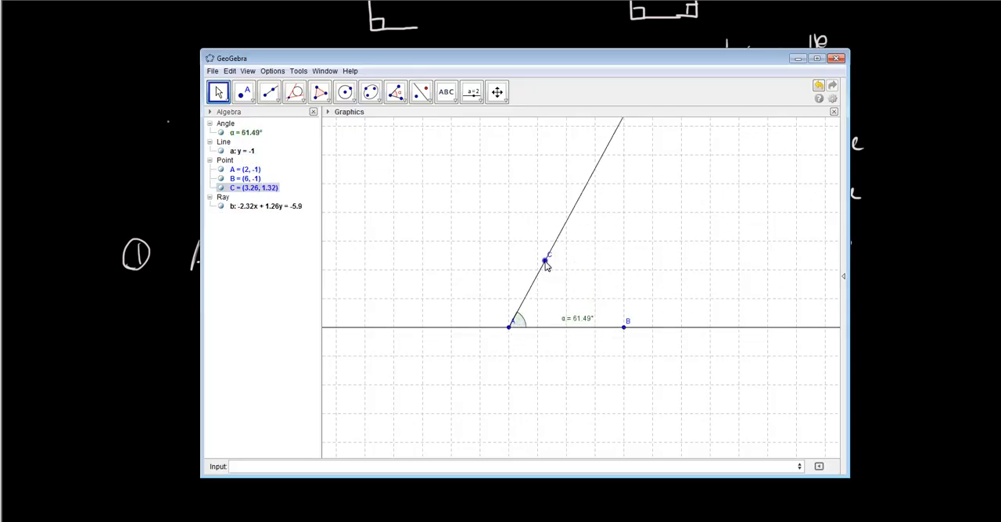
pyautogui.moveTo(375, 211)
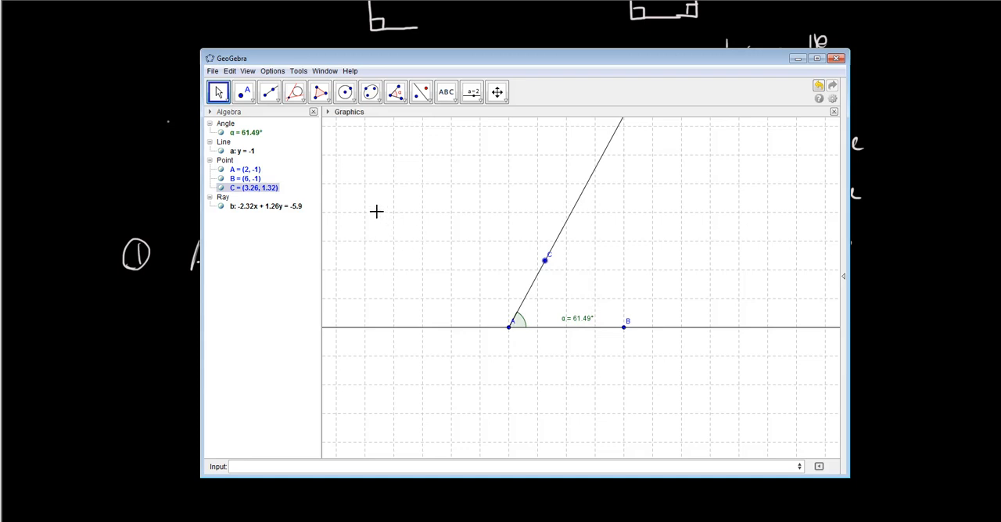
pyautogui.moveTo(333, 141)
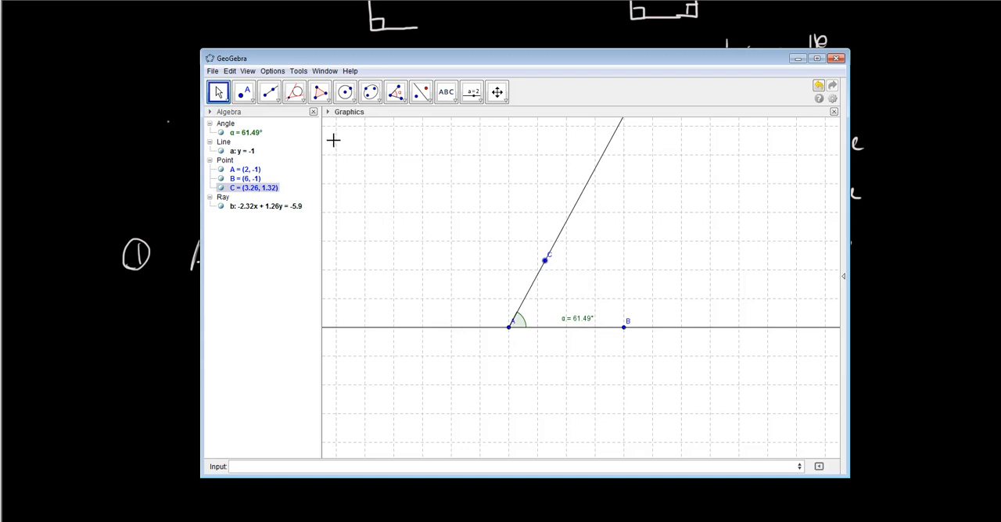
pyautogui.click(397, 90)
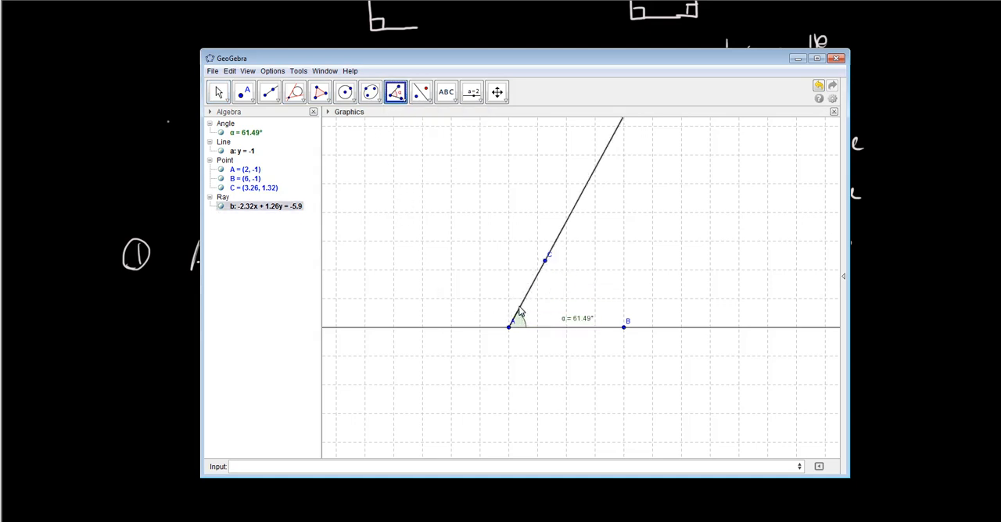
# - Start measuring the adjacent angle β on the left side of A along the line
pyautogui.click(510, 327)
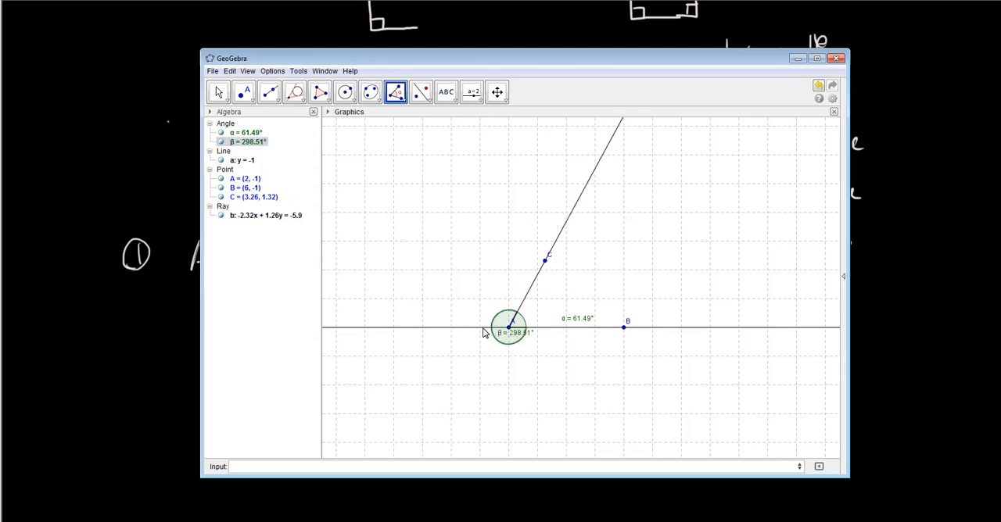
pyautogui.moveTo(426, 344)
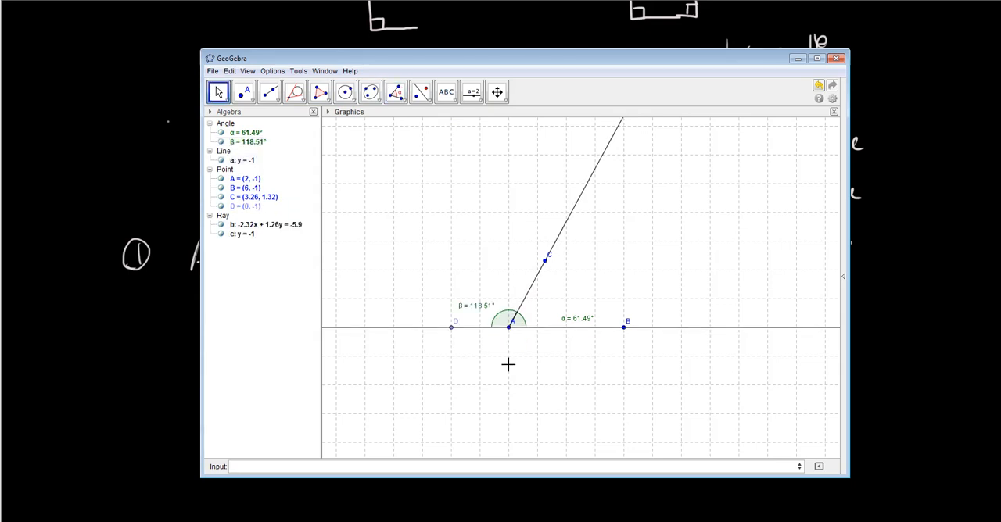
pyautogui.moveTo(219, 90)
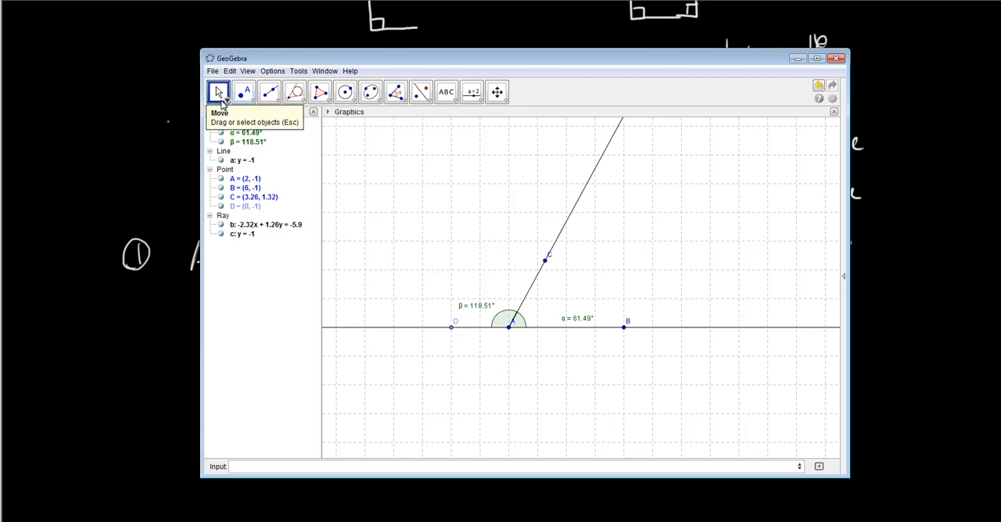
pyautogui.moveTo(579, 323)
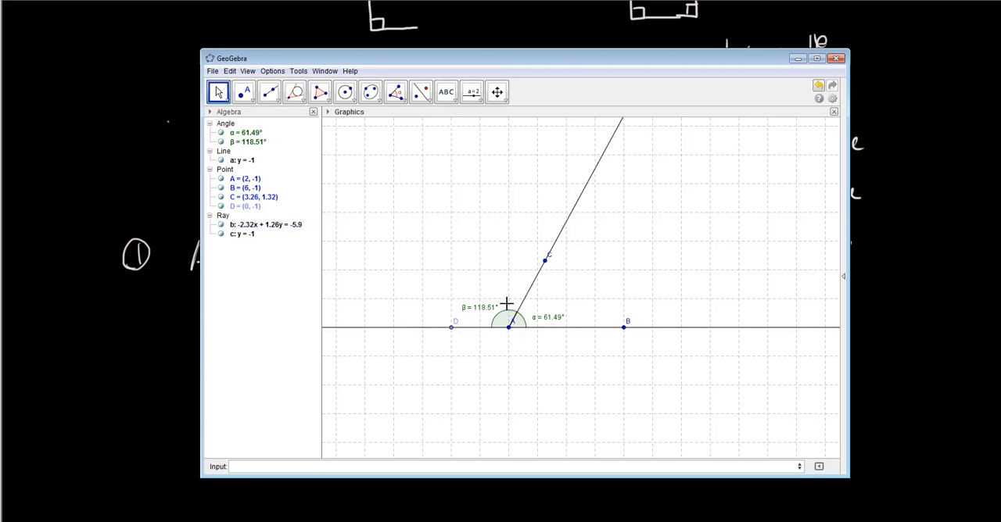
# - Swing the ray through C left and right, including 45° and 135°, with α and β still totalling 180°
pyautogui.moveTo(550, 258); pyautogui.dragTo(485, 250)
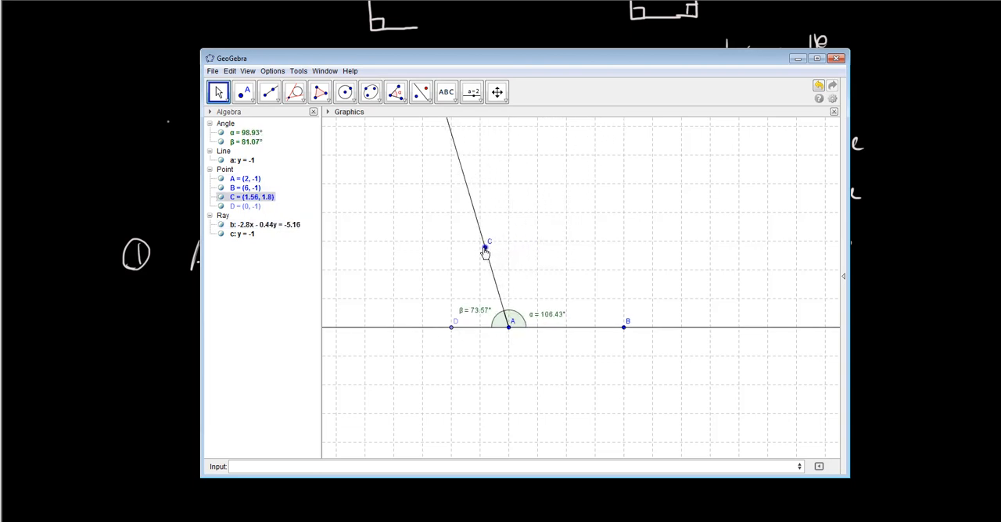
pyautogui.moveTo(485, 249); pyautogui.dragTo(569, 270)
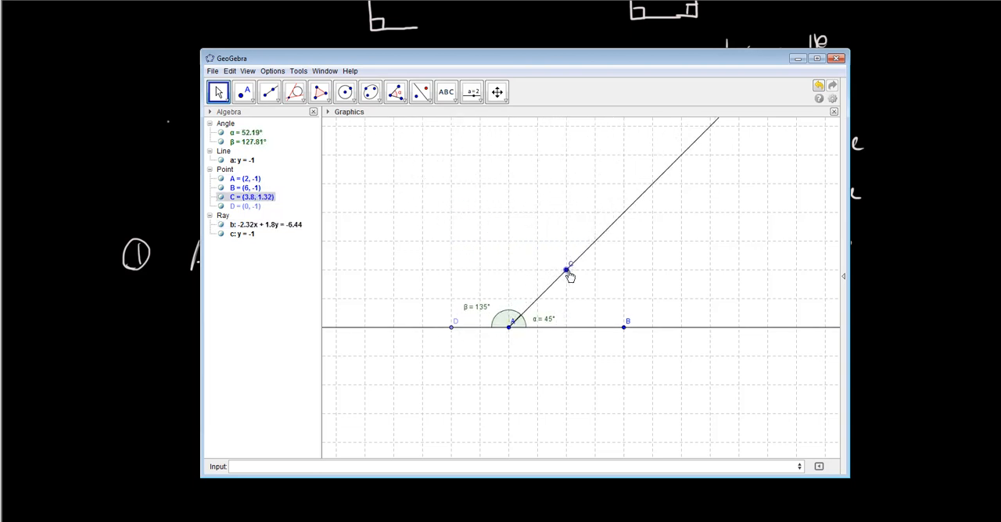
pyautogui.moveTo(569, 270); pyautogui.dragTo(485, 238)
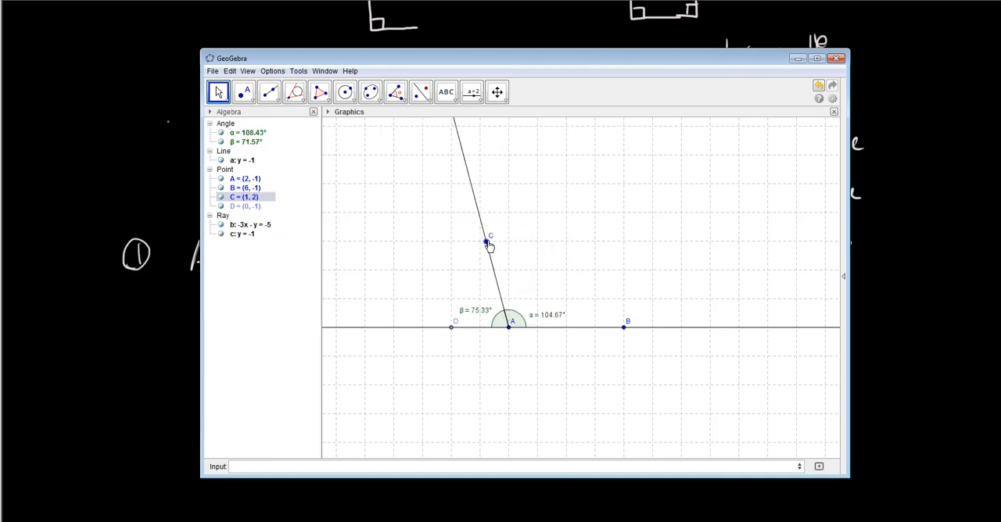
pyautogui.moveTo(488, 244); pyautogui.dragTo(530, 248)
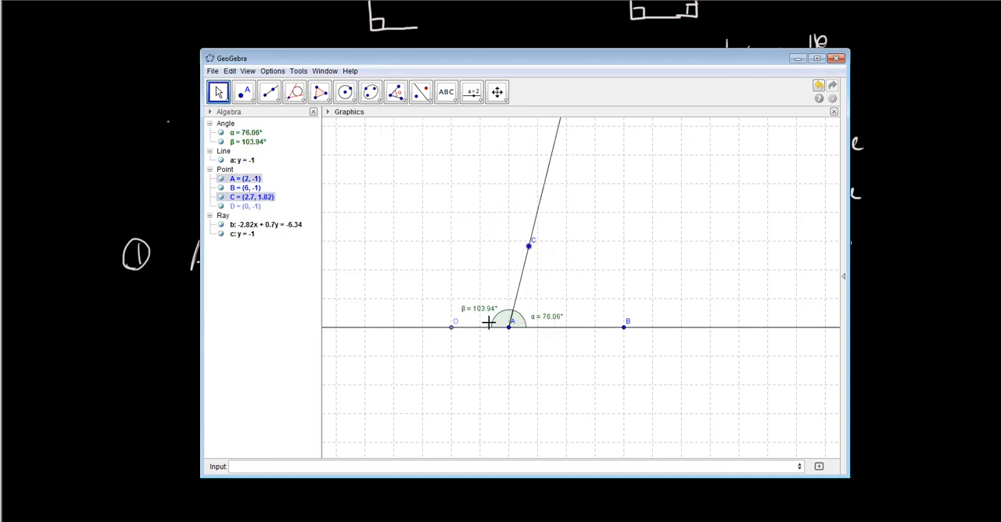
pyautogui.moveTo(529, 247); pyautogui.dragTo(549, 260)
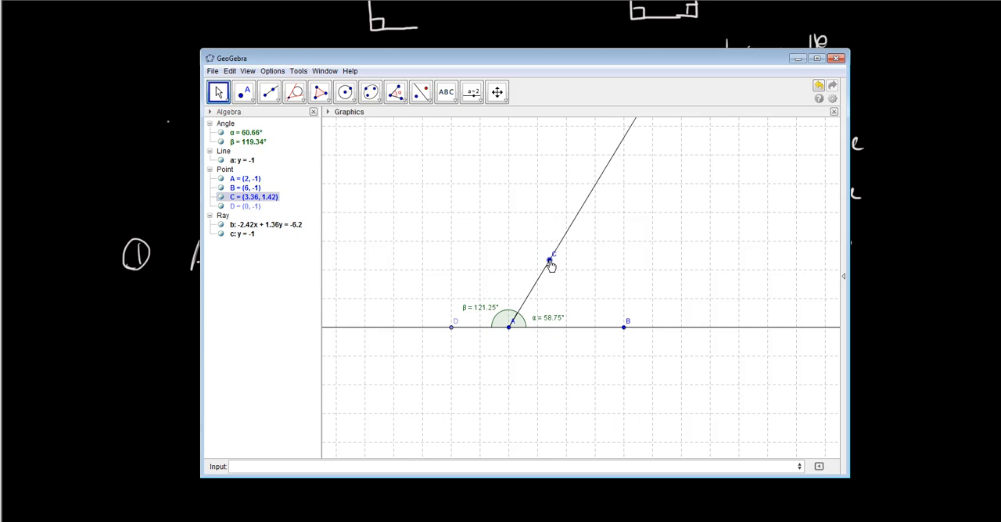
# - Push C past vertical so α exceeds 90°, then lower it right to α ≈ 24.64°, β ≈ 155.36°
pyautogui.moveTo(550, 260); pyautogui.dragTo(532, 265)
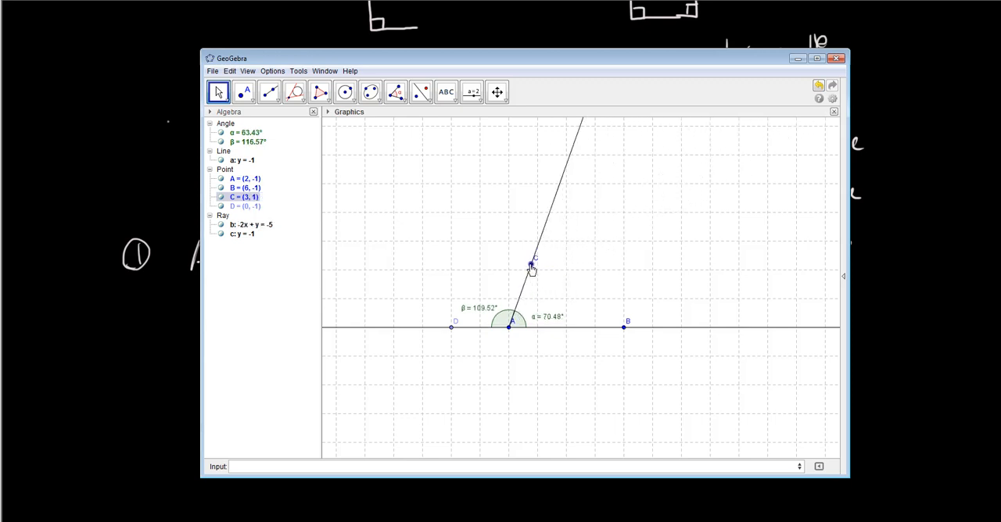
pyautogui.moveTo(532, 262); pyautogui.dragTo(498, 258)
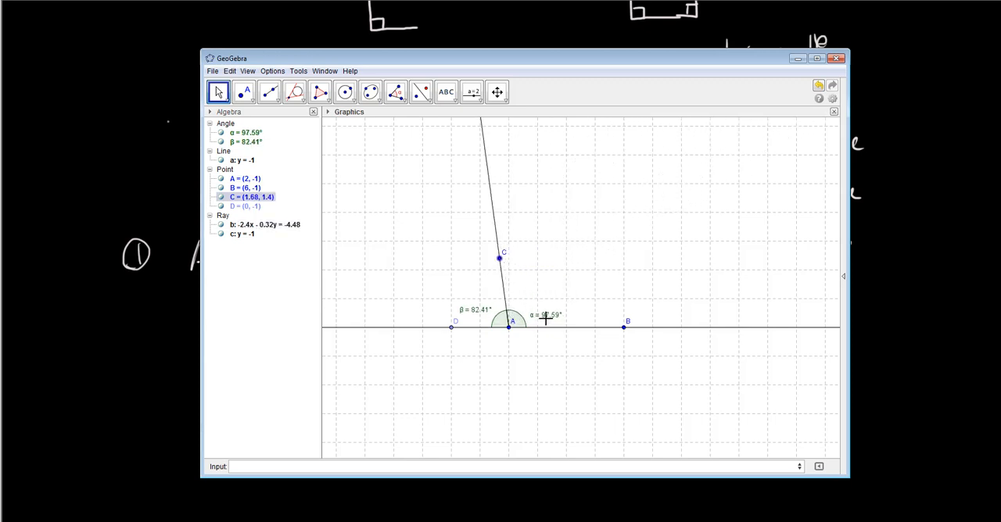
pyautogui.moveTo(497, 258)
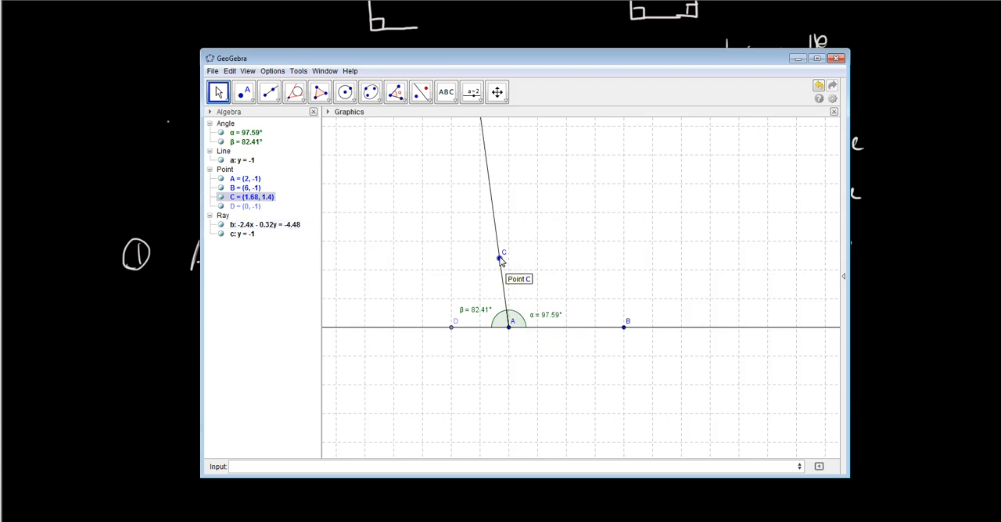
pyautogui.moveTo(497, 258); pyautogui.dragTo(468, 275)
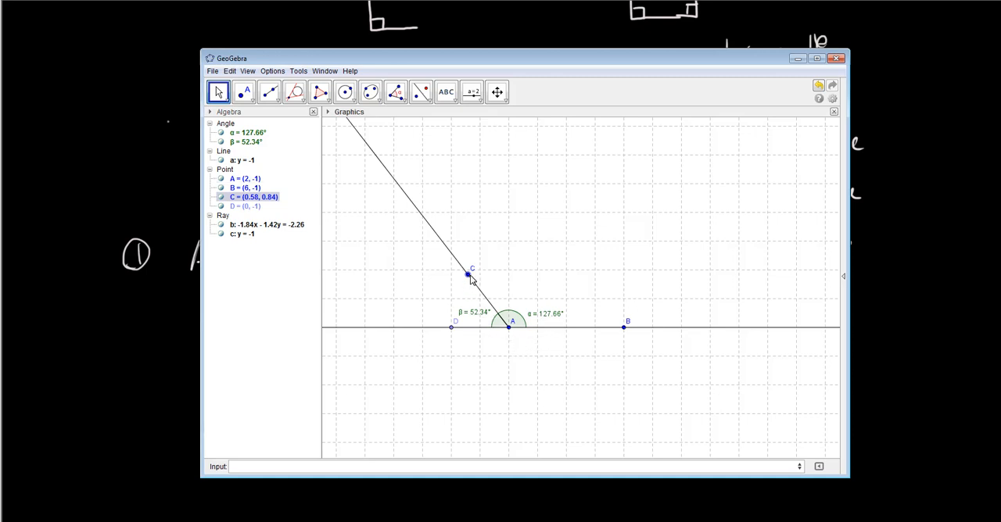
pyautogui.moveTo(468, 274); pyautogui.dragTo(483, 280)
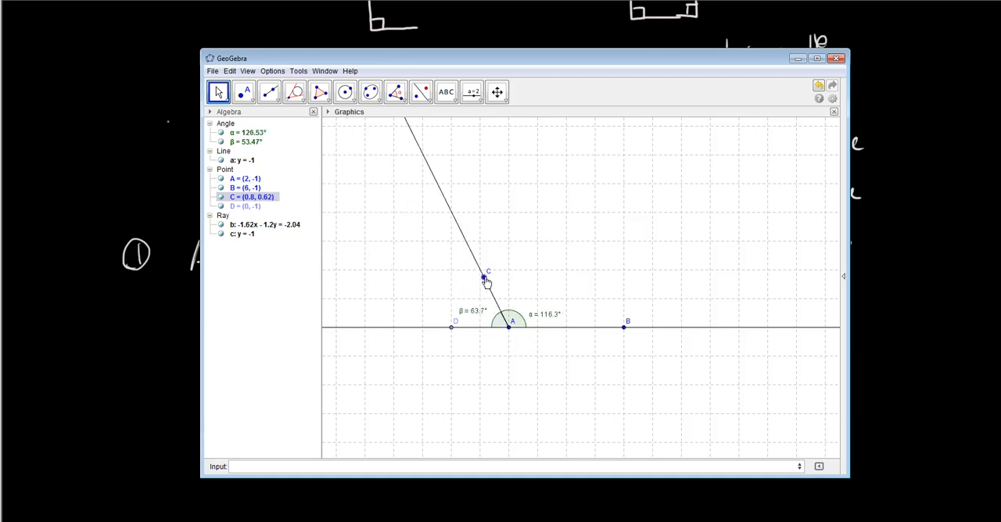
pyautogui.moveTo(485, 280); pyautogui.dragTo(573, 298)
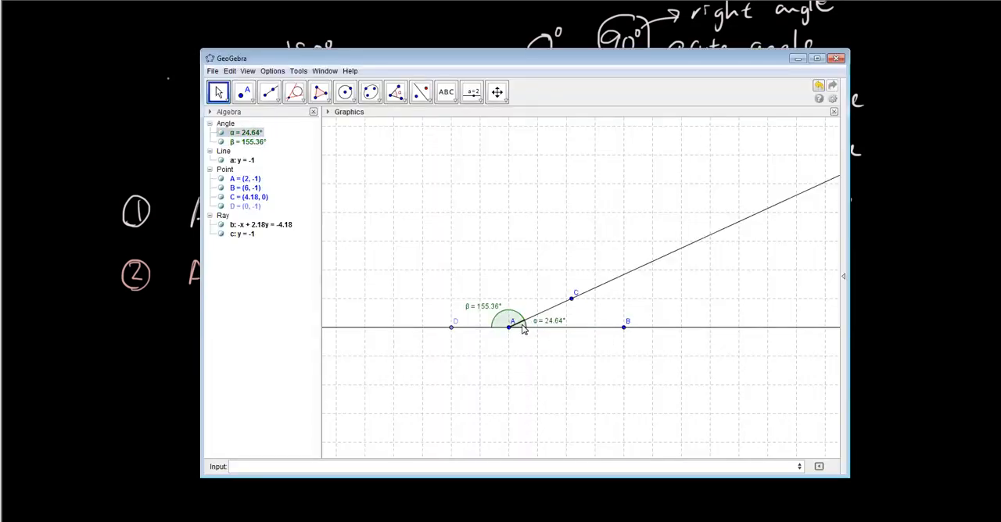
pyautogui.moveTo(502, 327)
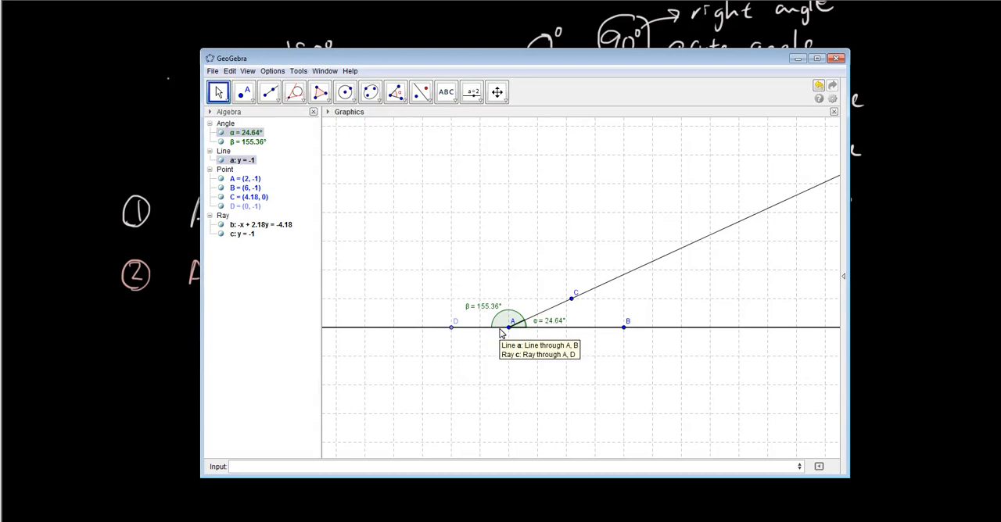
pyautogui.moveTo(466, 331)
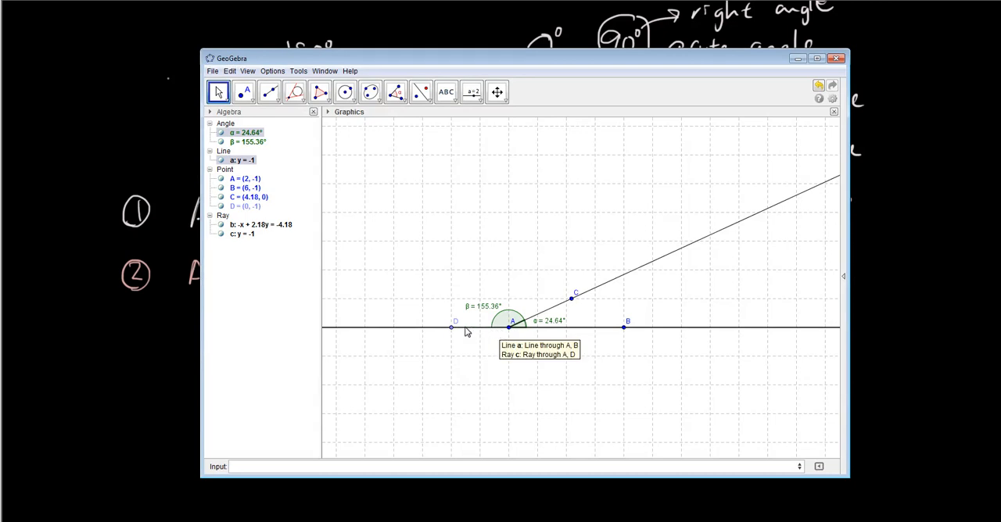
pyautogui.moveTo(571, 300)
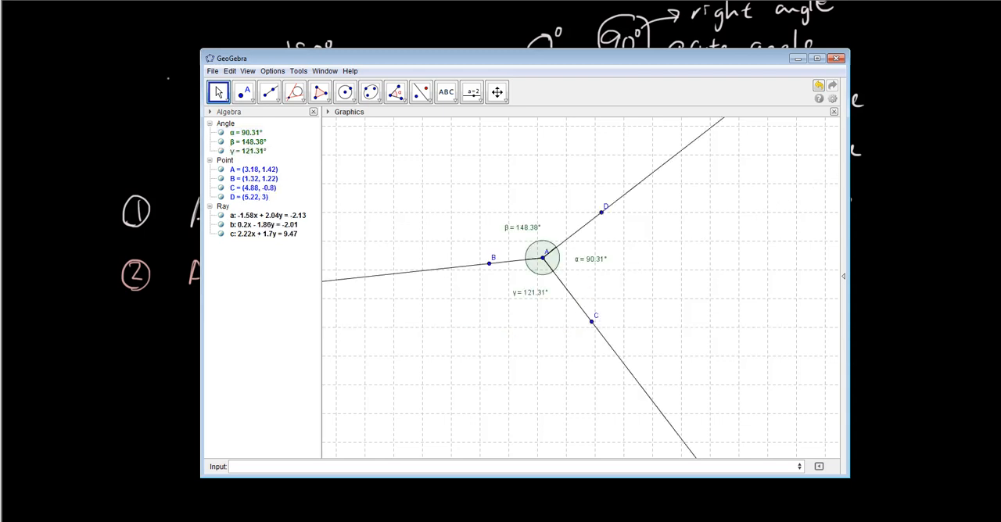
pyautogui.moveTo(297, 139)
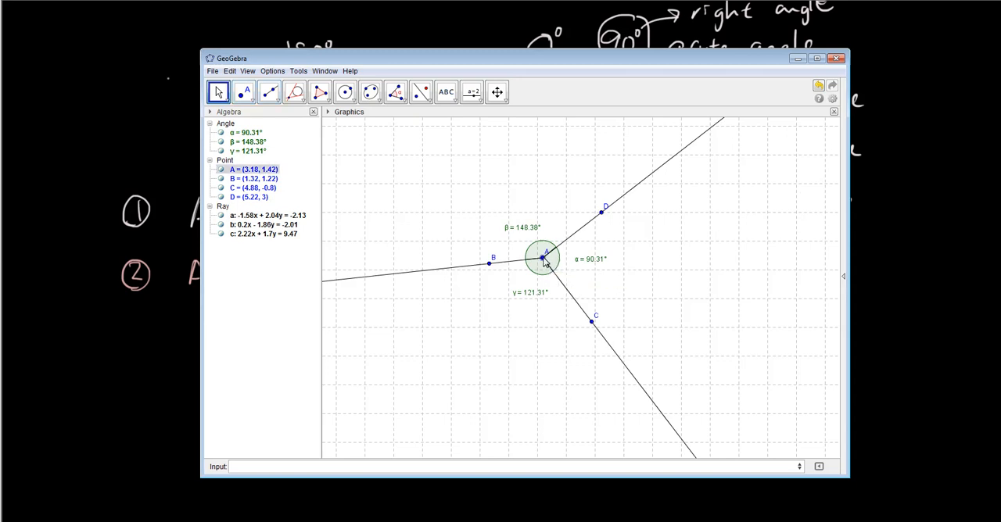
pyautogui.moveTo(544, 256)
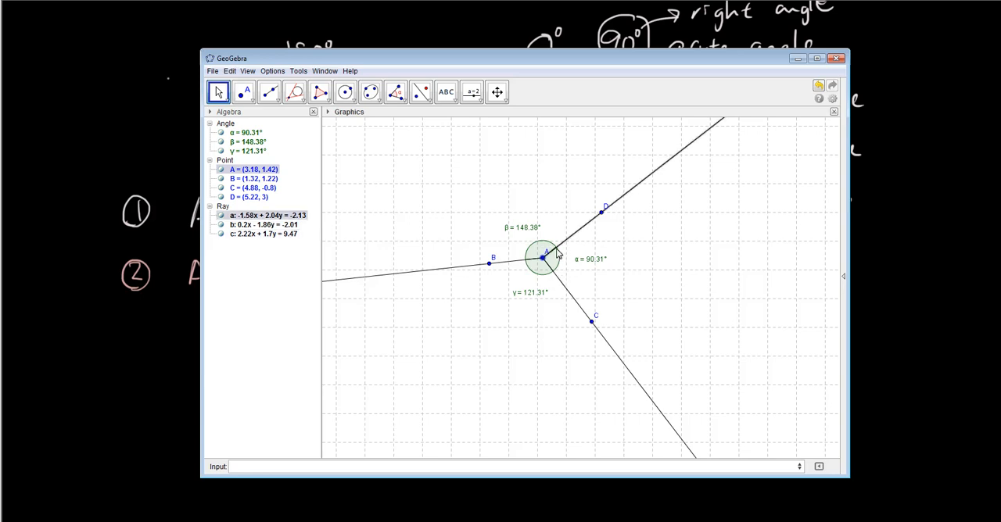
pyautogui.moveTo(555, 257)
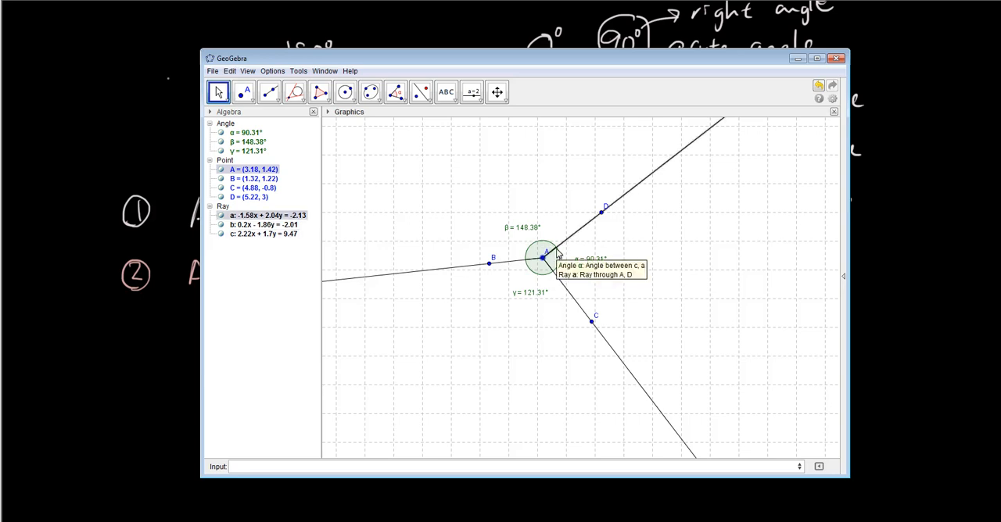
# - Place point D above the vertex and move point C up-right, resizing α and γ around A
pyautogui.moveTo(604, 210); pyautogui.dragTo(596, 213)
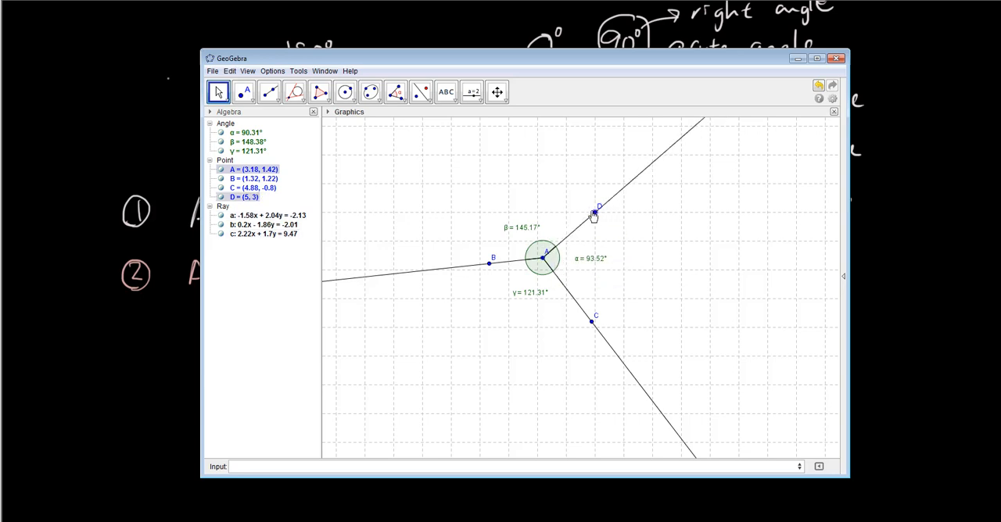
pyautogui.moveTo(598, 209); pyautogui.dragTo(541, 195)
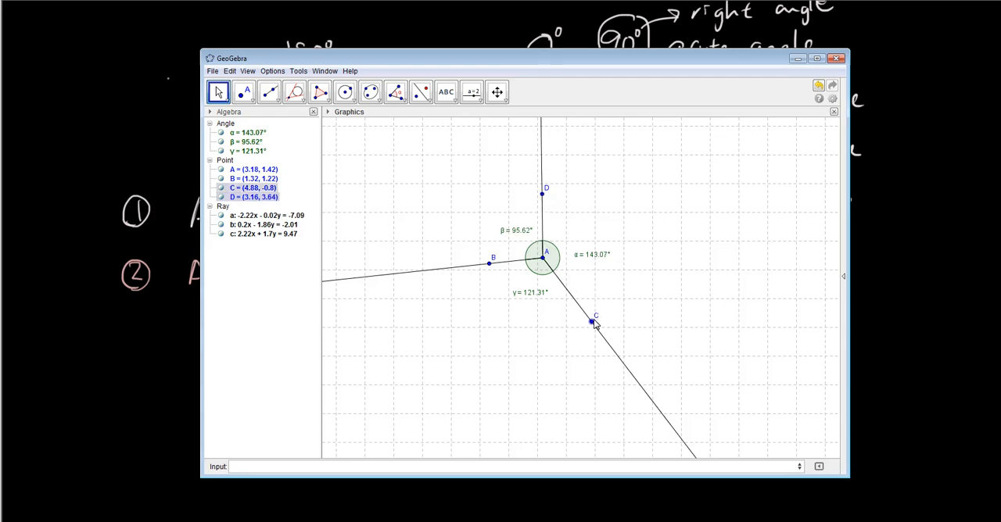
pyautogui.moveTo(591, 323); pyautogui.dragTo(608, 216)
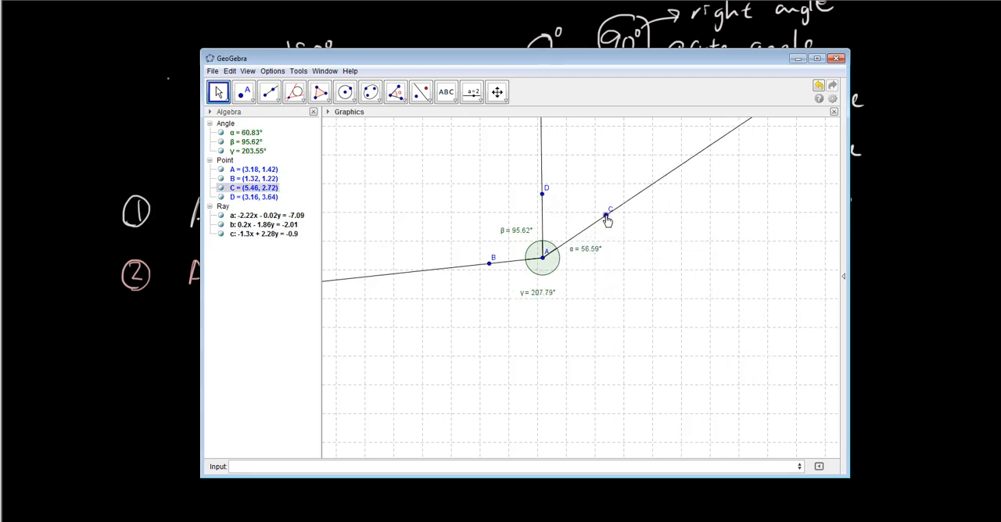
pyautogui.moveTo(609, 216); pyautogui.dragTo(620, 278)
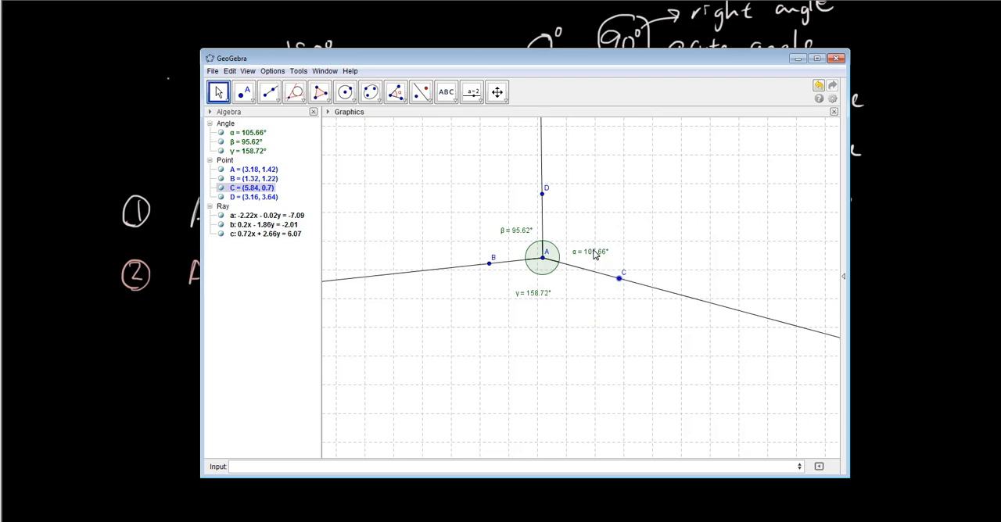
pyautogui.moveTo(619, 279); pyautogui.dragTo(615, 247)
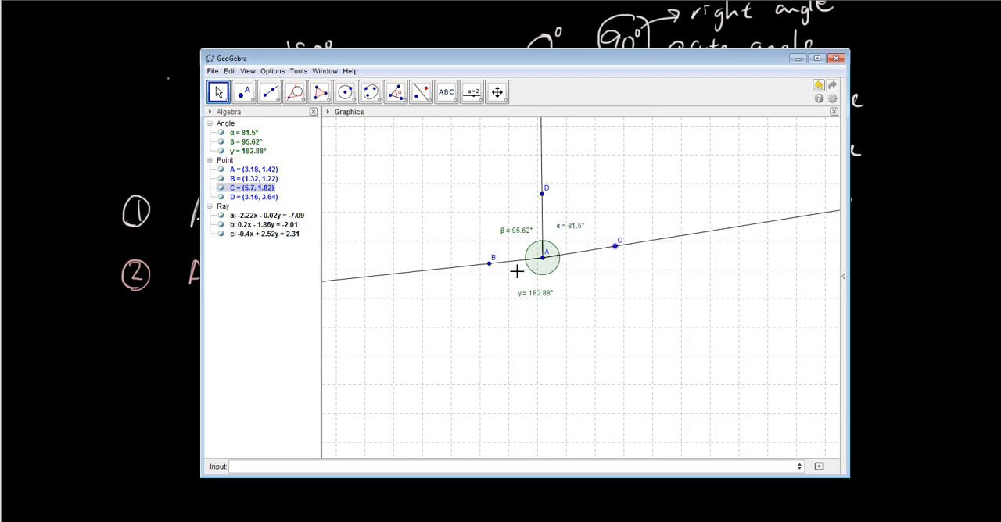
# - Move points B and C so the angles around A read about 106.99°, 109° and 144.01°, still 360°
pyautogui.moveTo(491, 263); pyautogui.dragTo(503, 304)
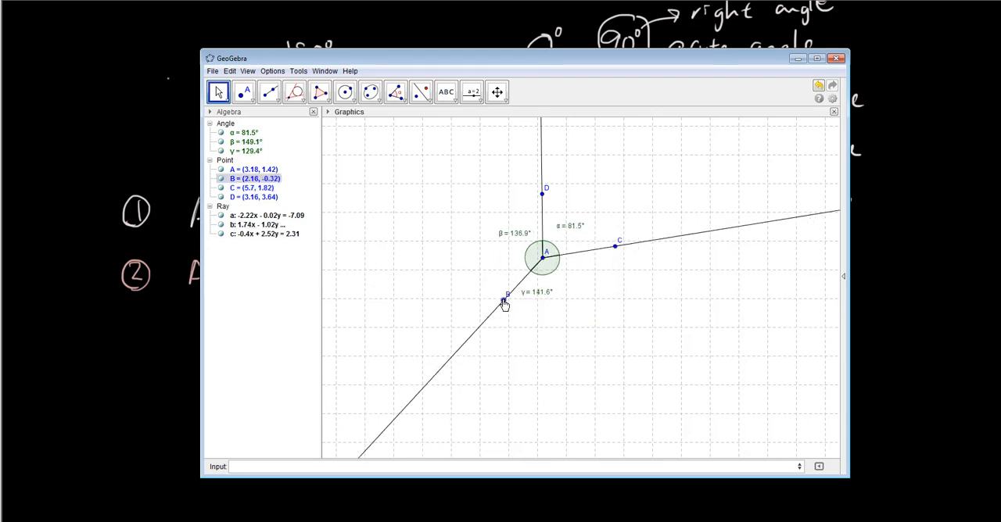
pyautogui.moveTo(505, 303); pyautogui.dragTo(498, 273)
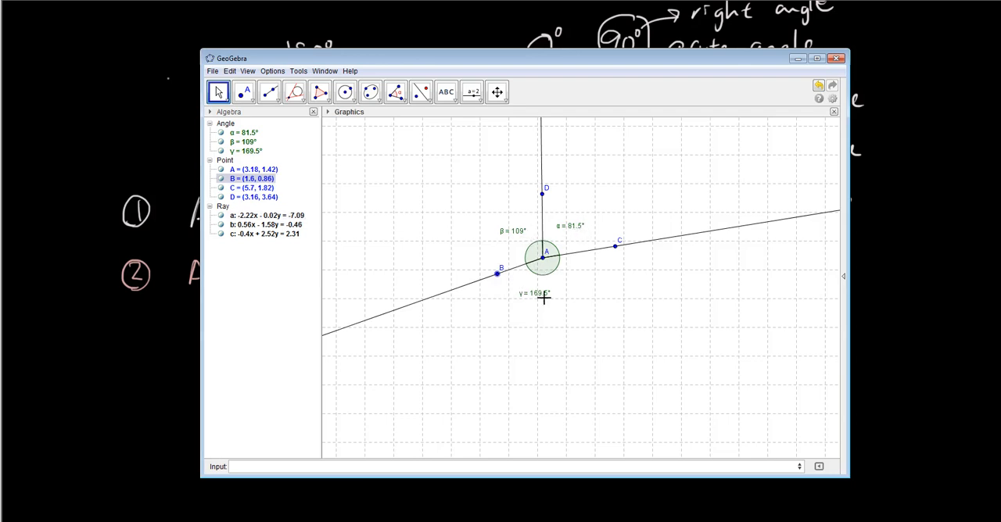
pyautogui.moveTo(547, 313)
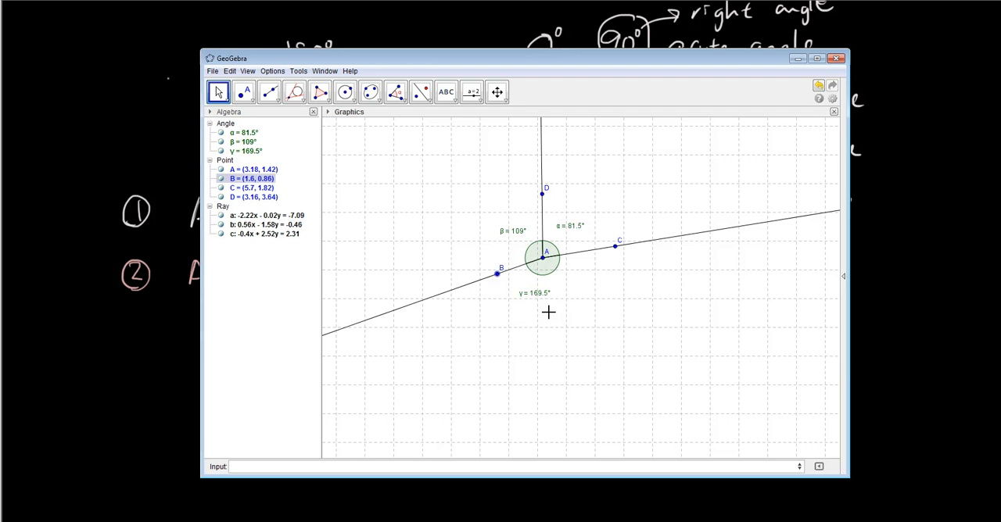
pyautogui.moveTo(632, 253)
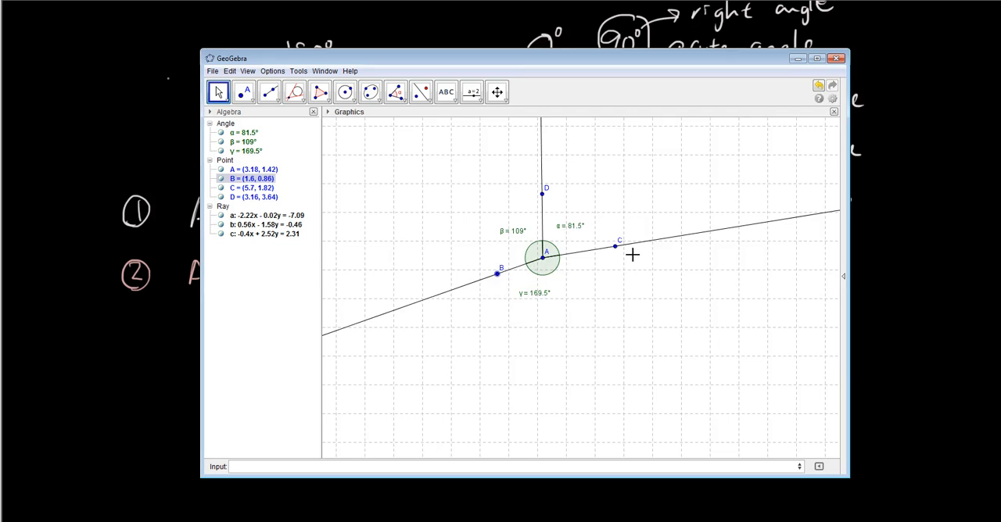
pyautogui.moveTo(619, 245); pyautogui.dragTo(608, 276)
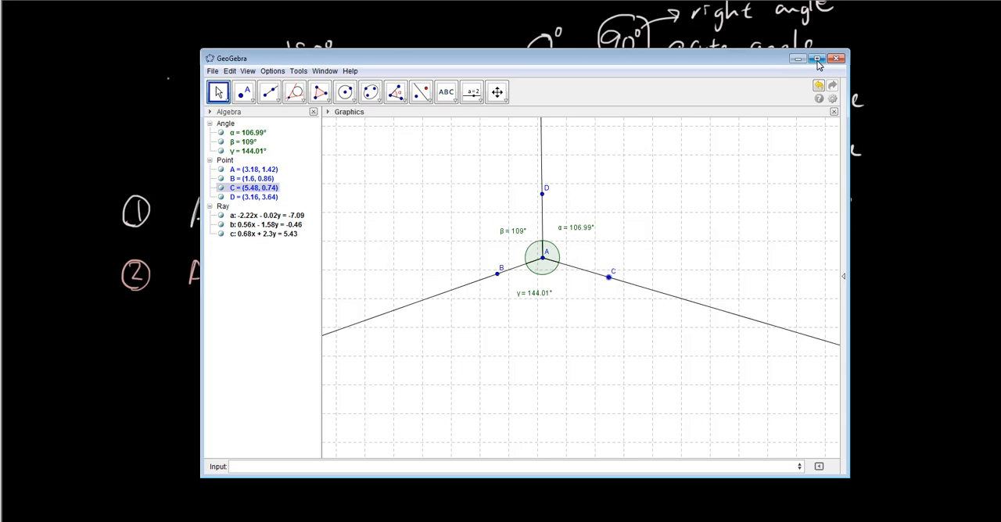
pyautogui.moveTo(837, 60)
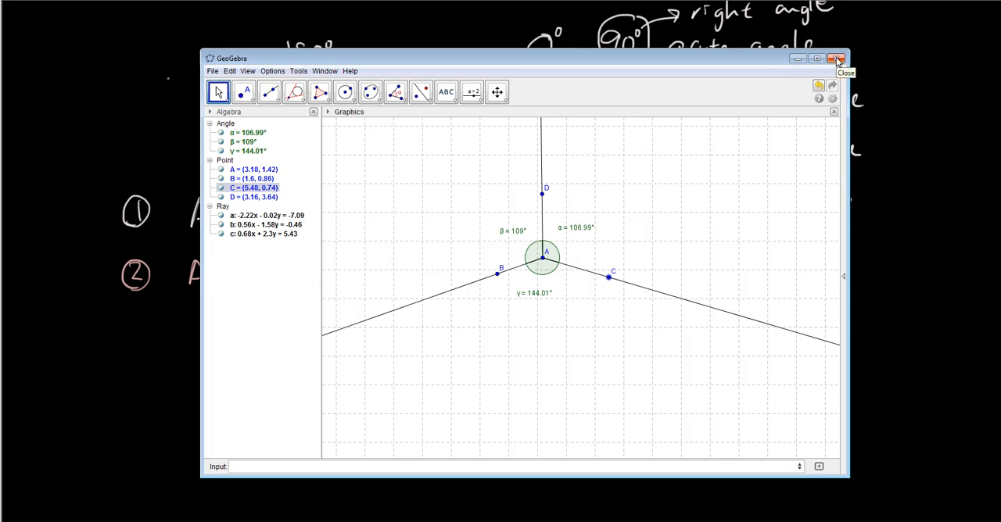